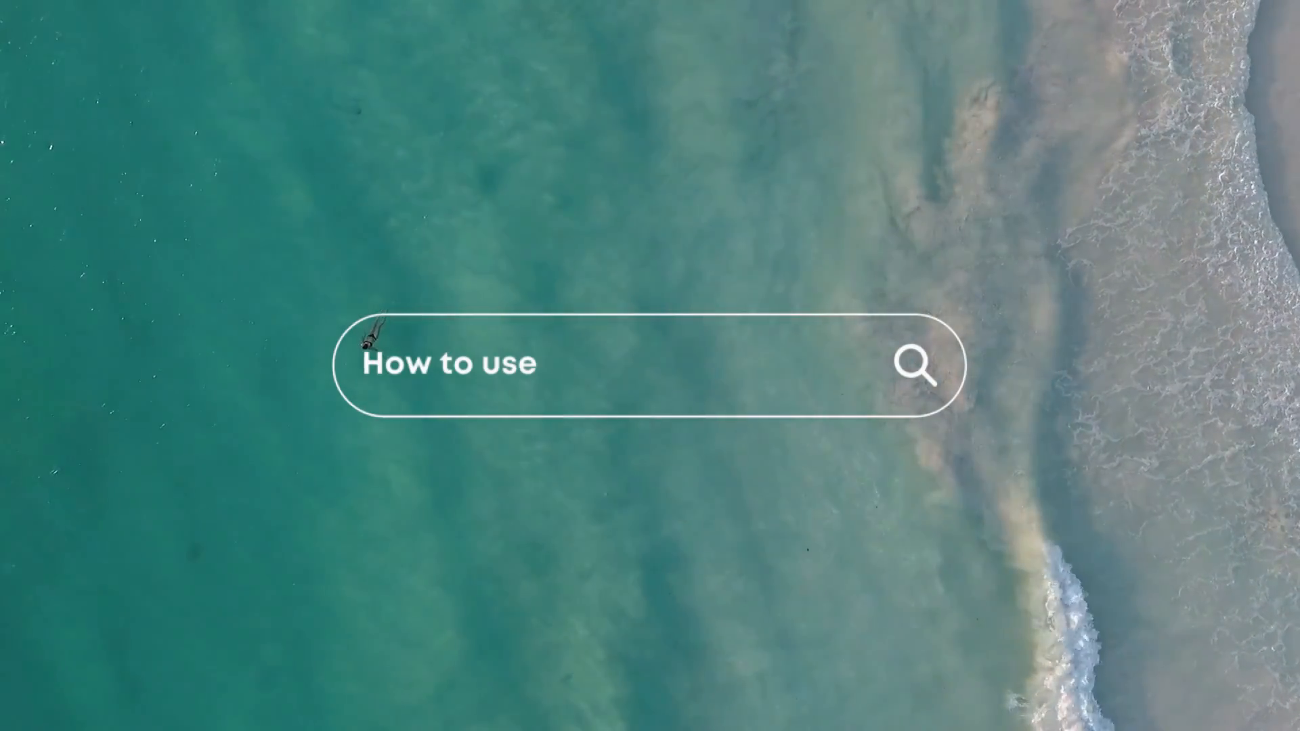
Add the outlined search-bar graphic from Elements ('SEARCH BAR') and size it about 880×144 across the page centre.
{"action": "type", "text": "Canva for beginners."}
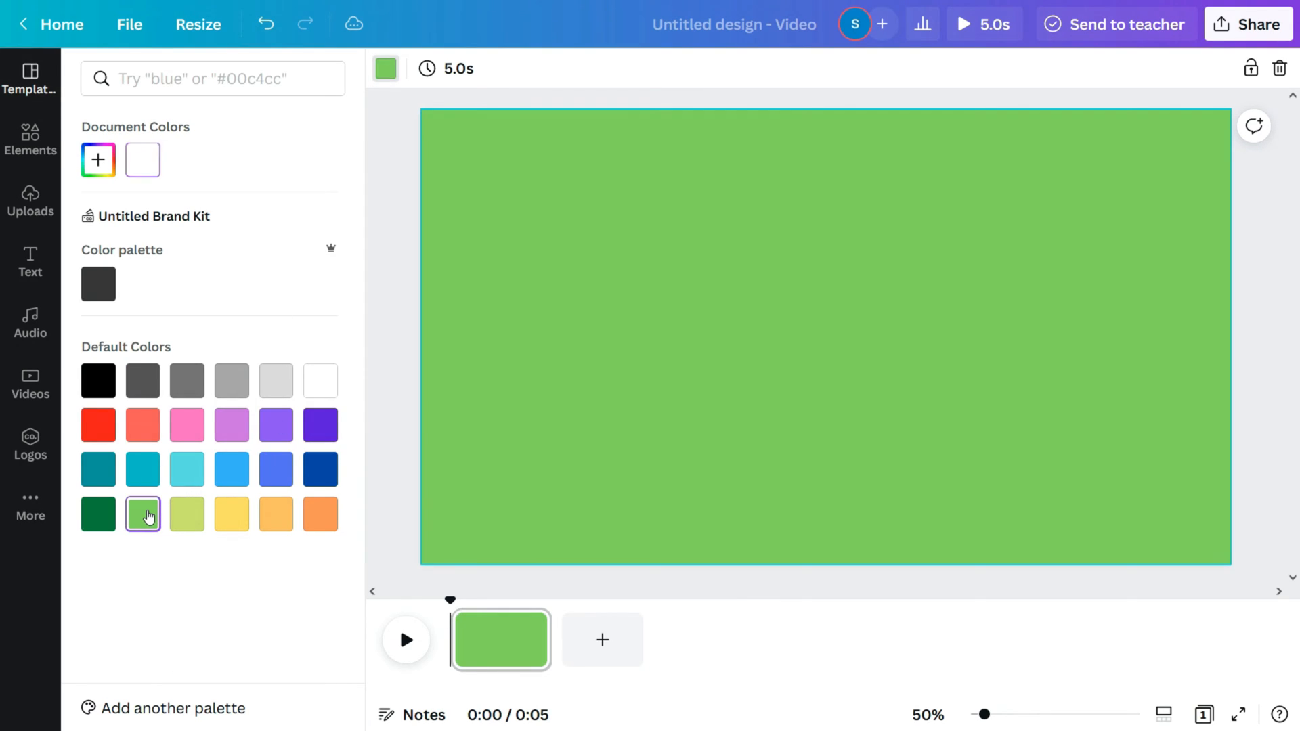
{"action": "left_click", "coordinate": [30, 140]}
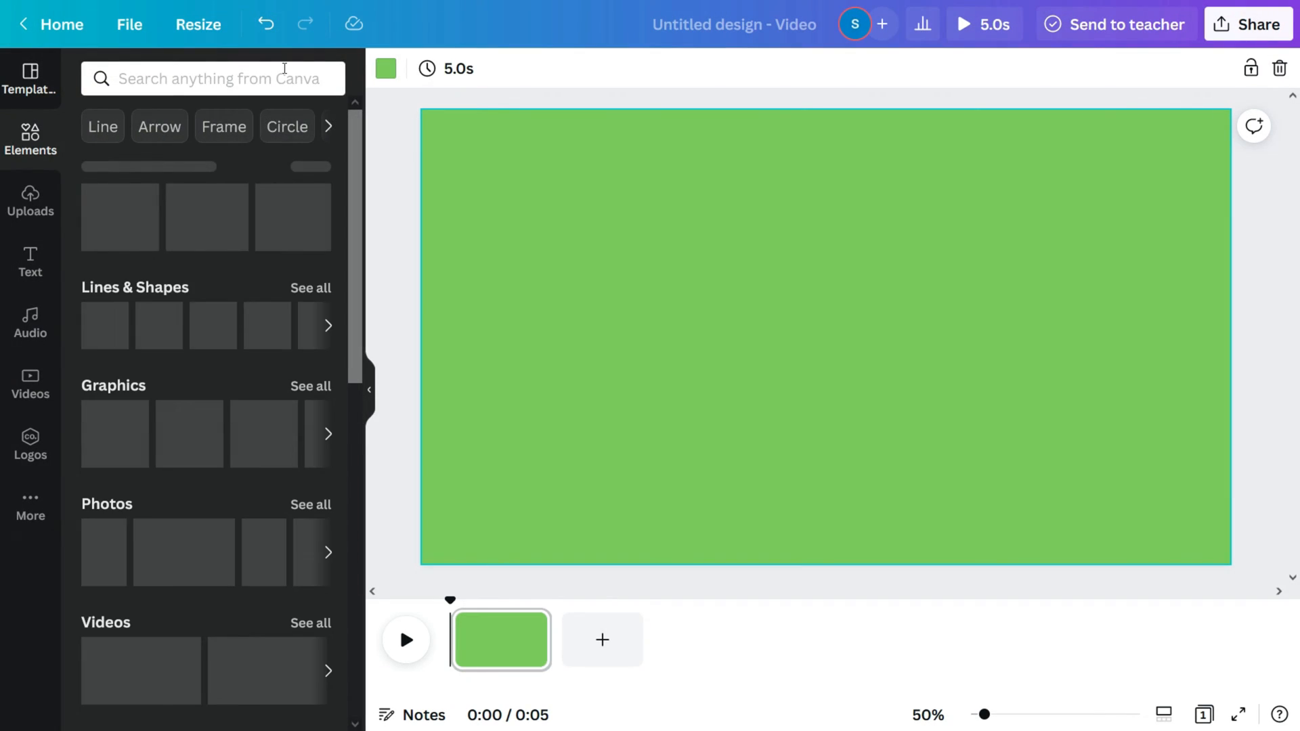
{"action": "type", "text": "SEARCH BAR"}
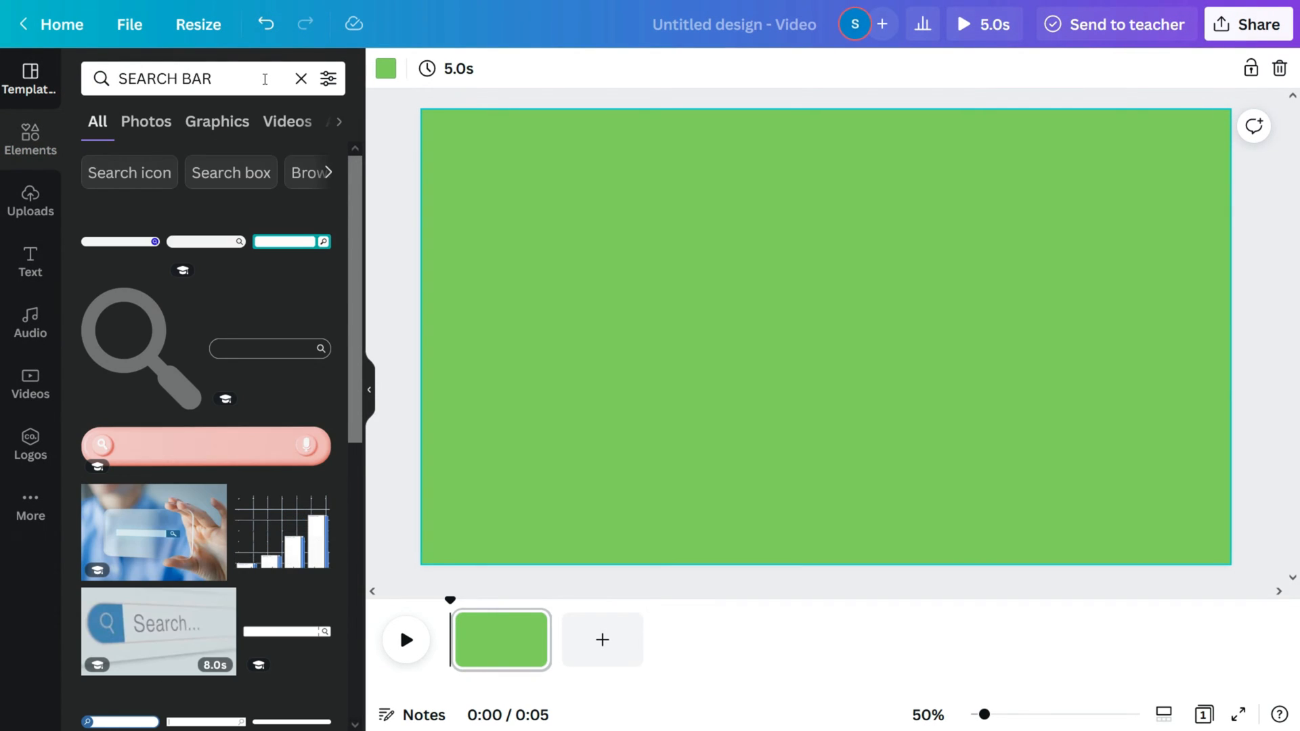
{"action": "left_click", "coordinate": [270, 346]}
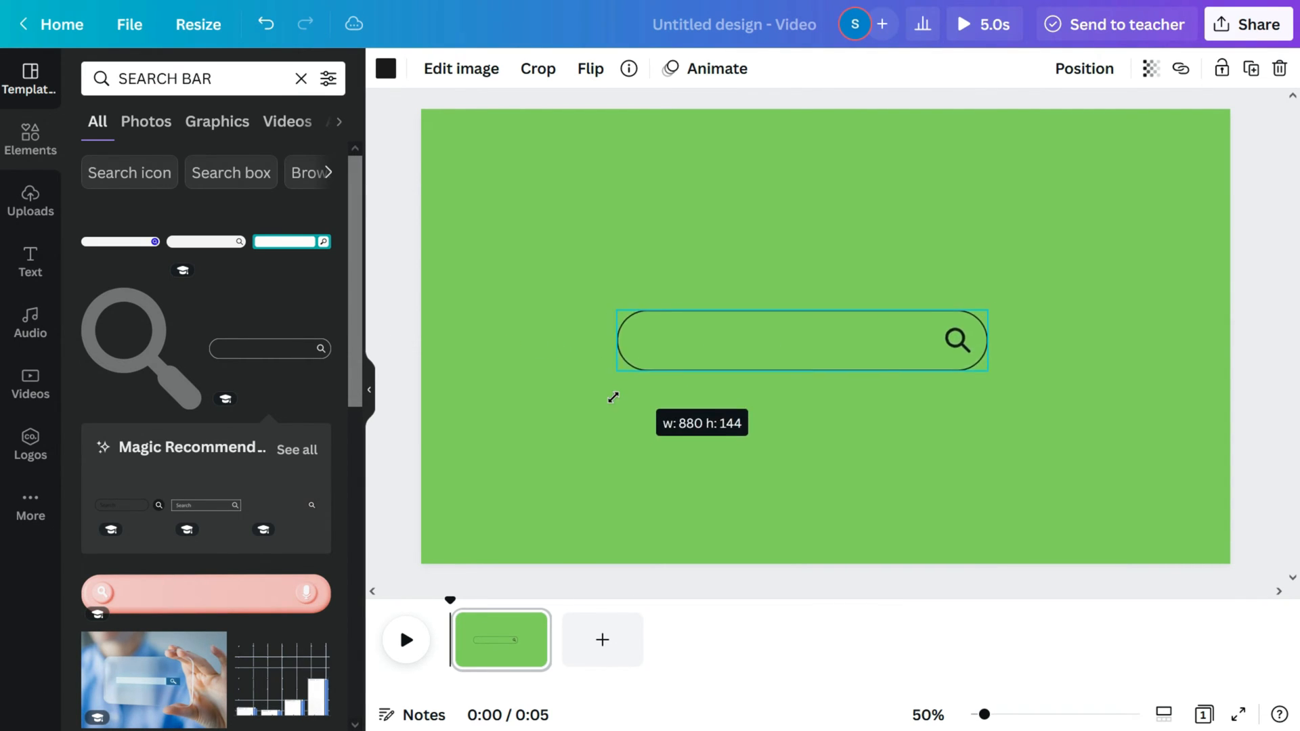
{"action": "left_click", "coordinate": [1083, 68]}
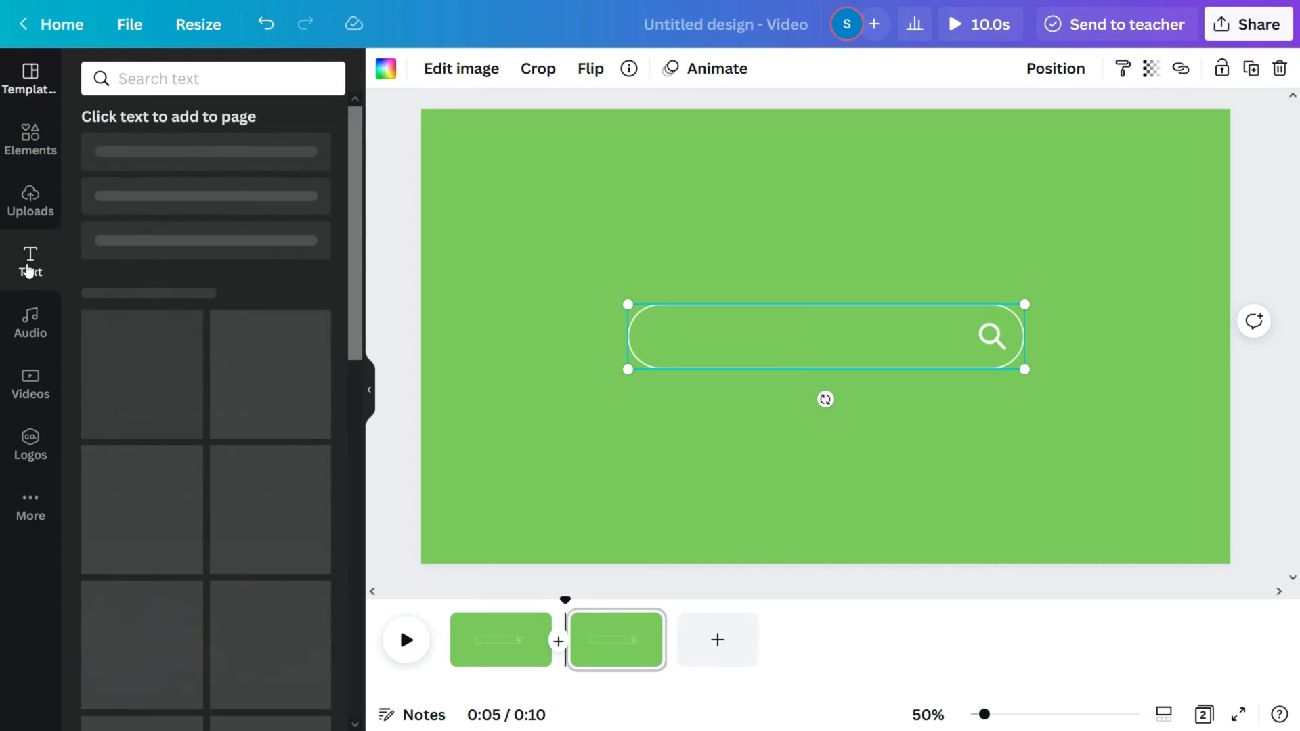
Add a Mont Bold heading reading 'How to use Canva for beginners.' at size 35 inside the bar.
{"action": "left_click", "coordinate": [181, 161]}
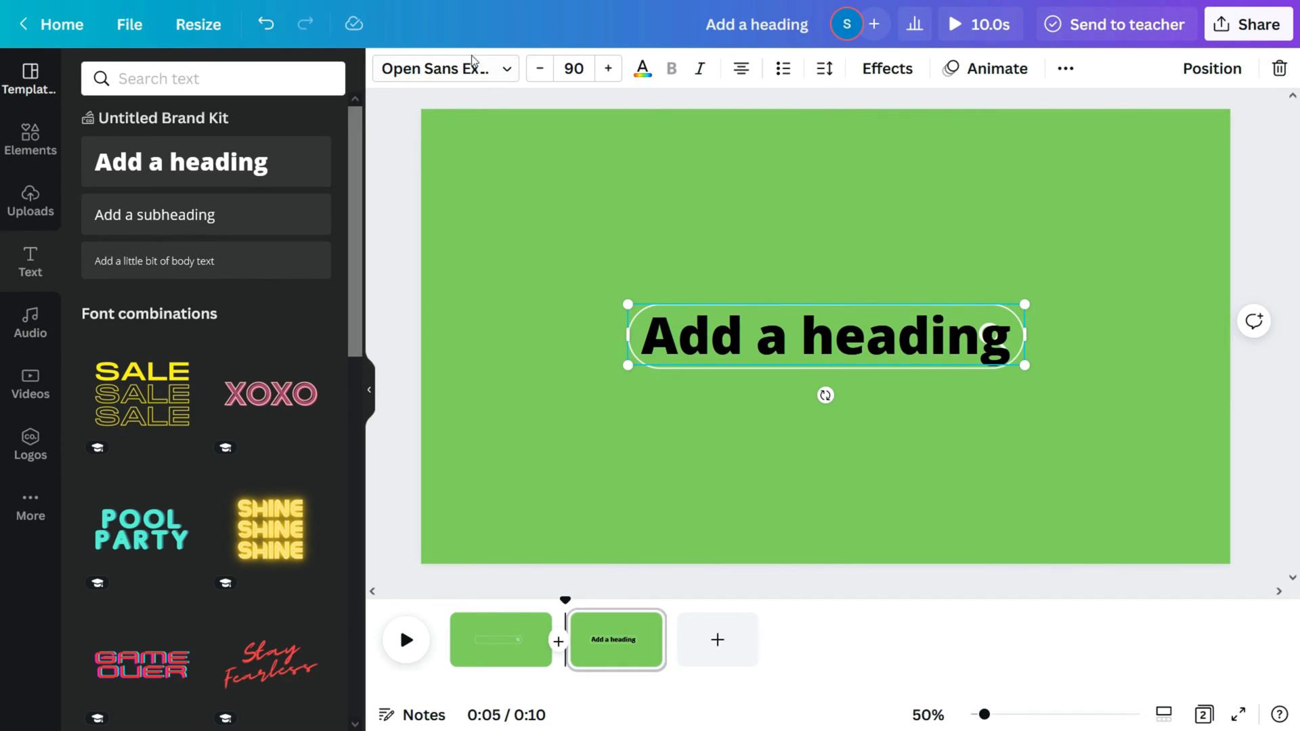
{"action": "left_click", "coordinate": [445, 69]}
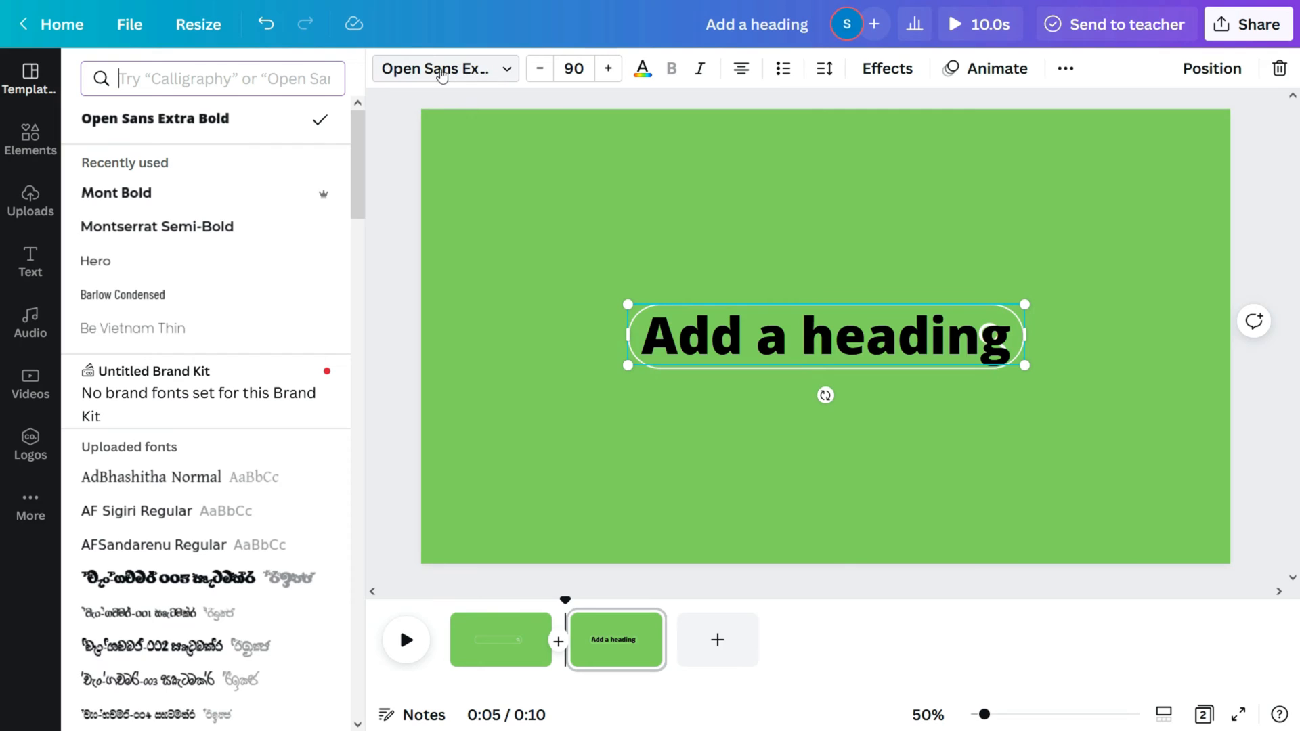
{"action": "left_click", "coordinate": [116, 193]}
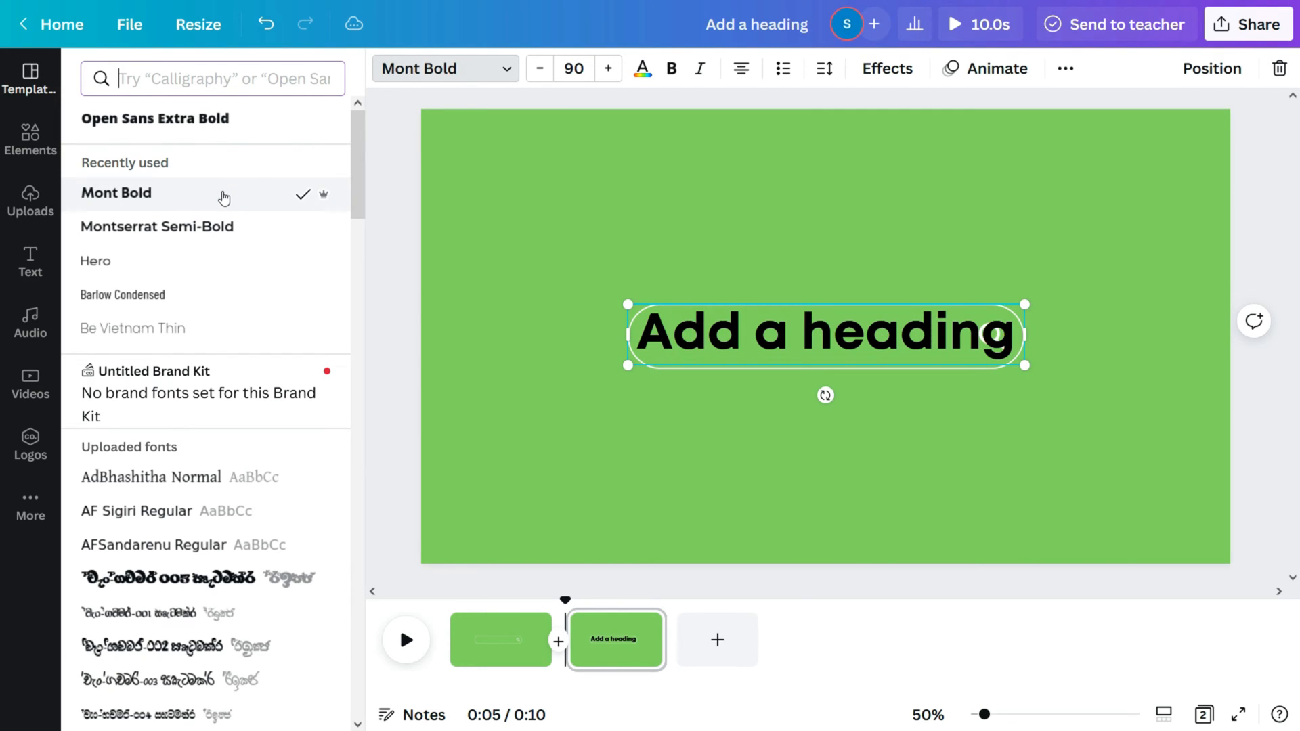
{"action": "type", "text": "H"}
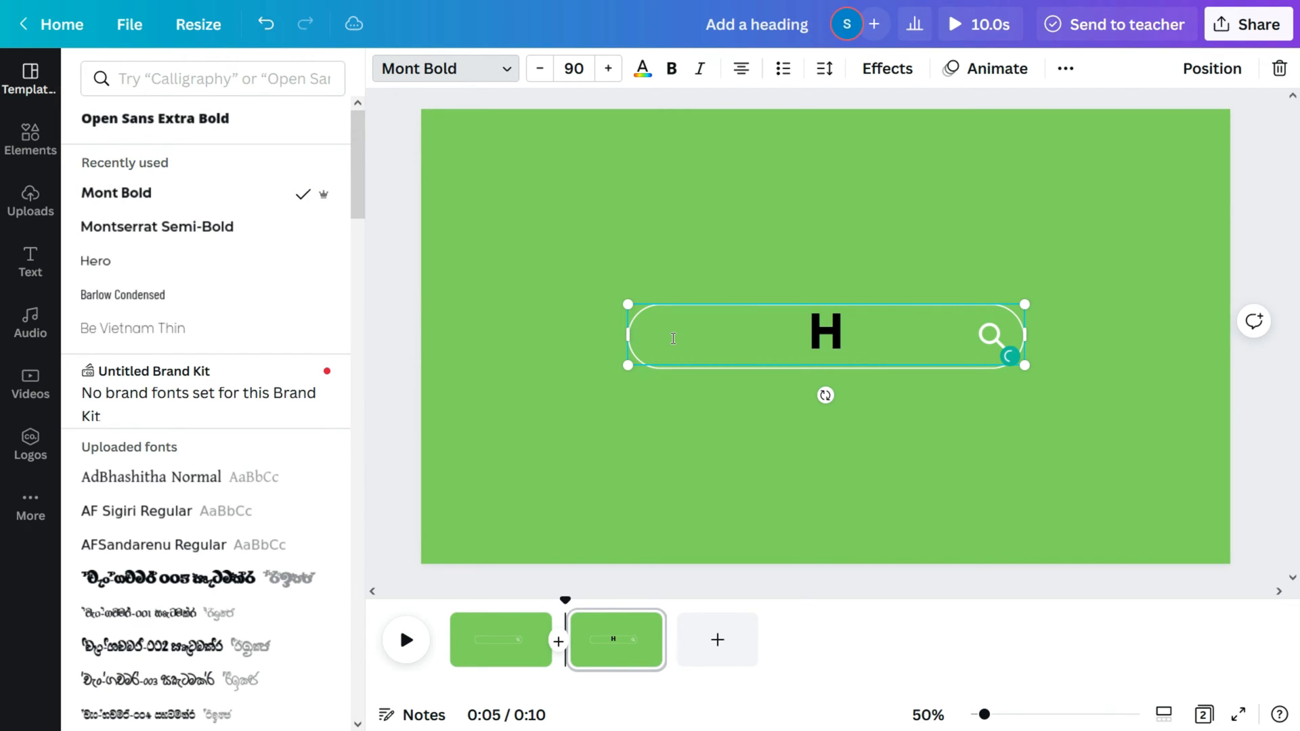
{"action": "type", "text": "ow to use Canva for beginners."}
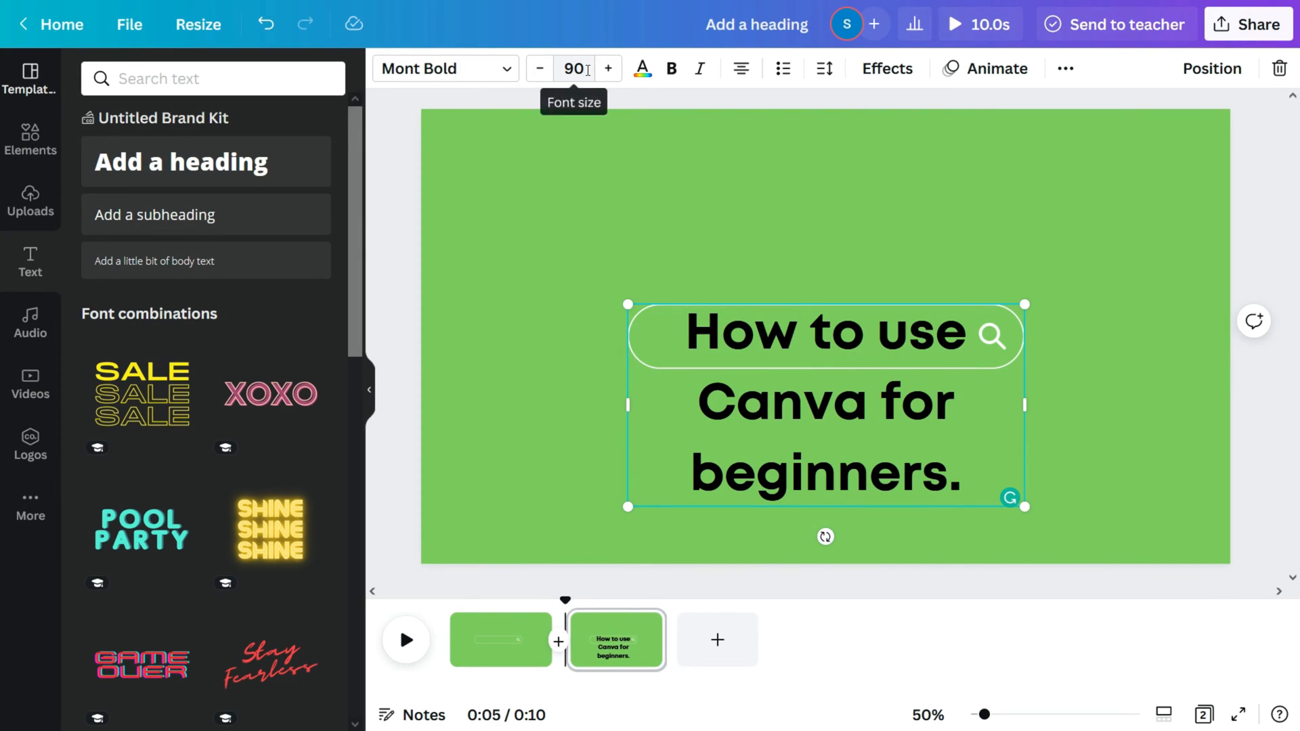
{"action": "type", "text": "35"}
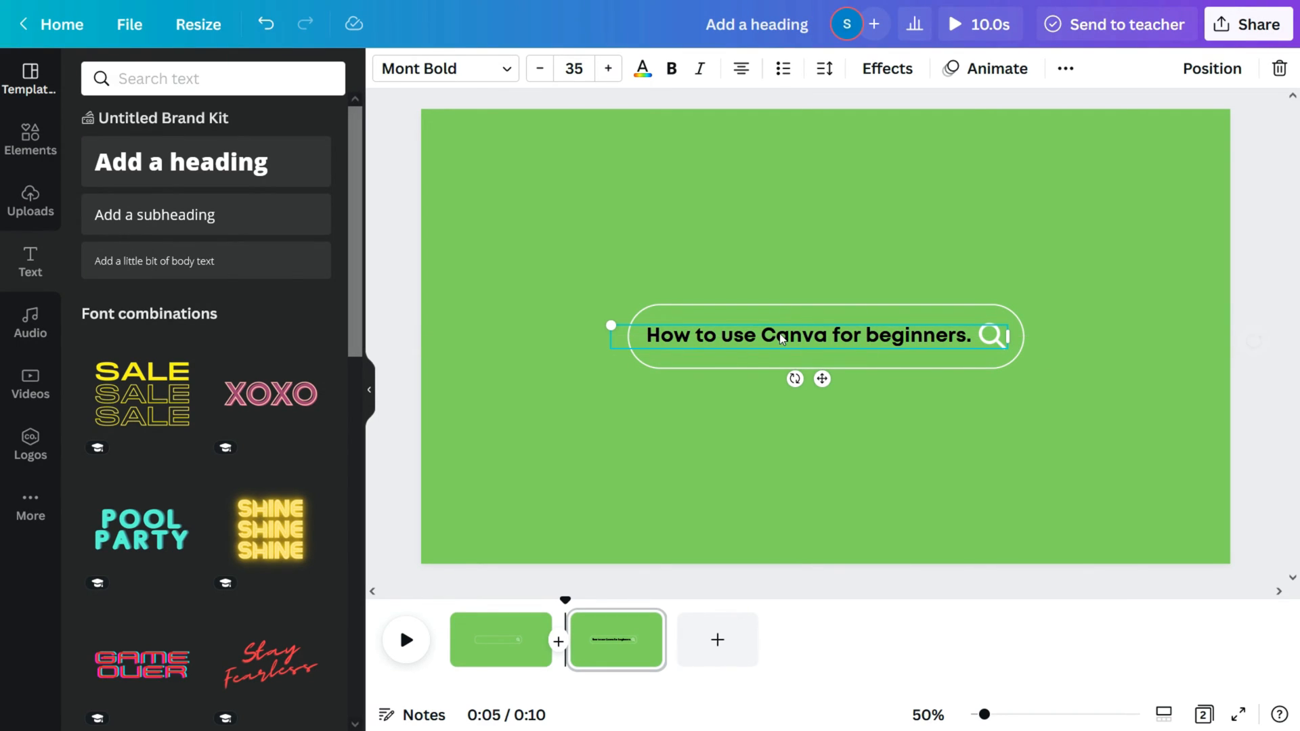
Colour the search phrase white.
{"action": "left_click", "coordinate": [641, 68]}
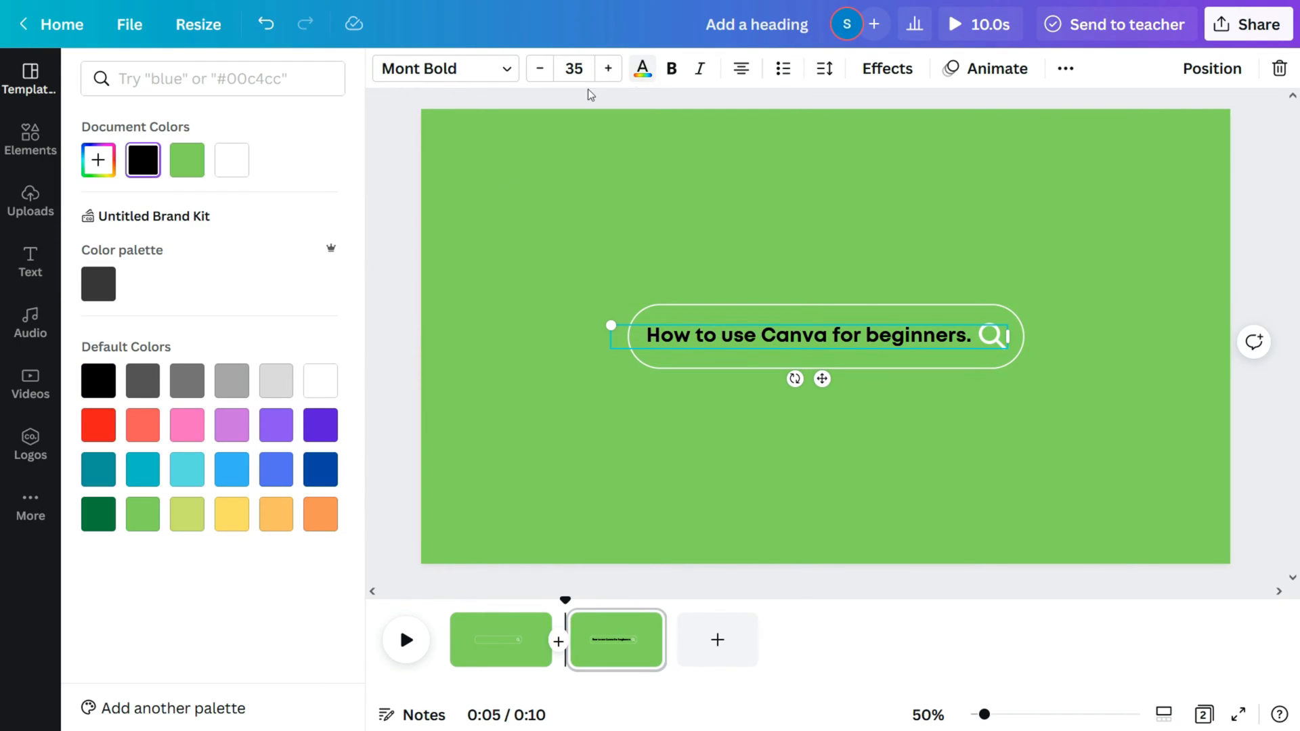
{"action": "left_click", "coordinate": [30, 262]}
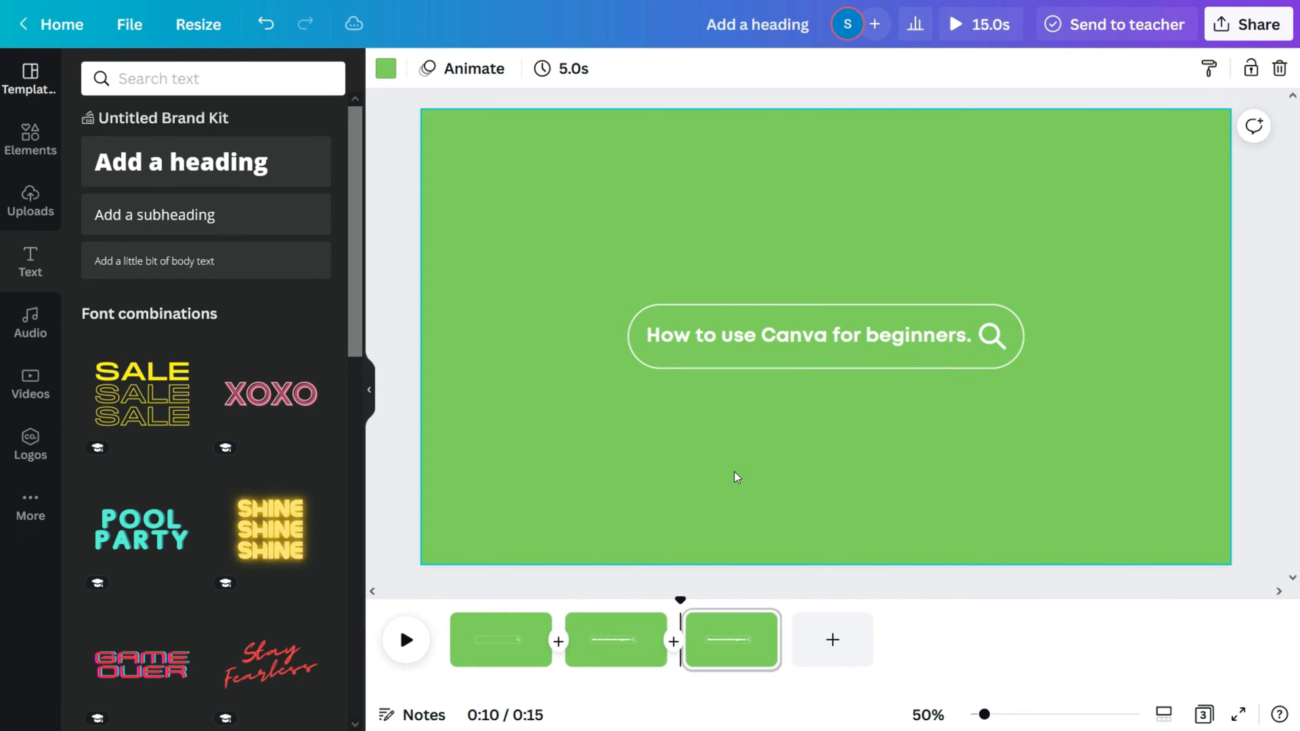
Give the empty search bar on page 1 a Fade animation with a slower speed.
{"action": "left_click", "coordinate": [501, 640]}
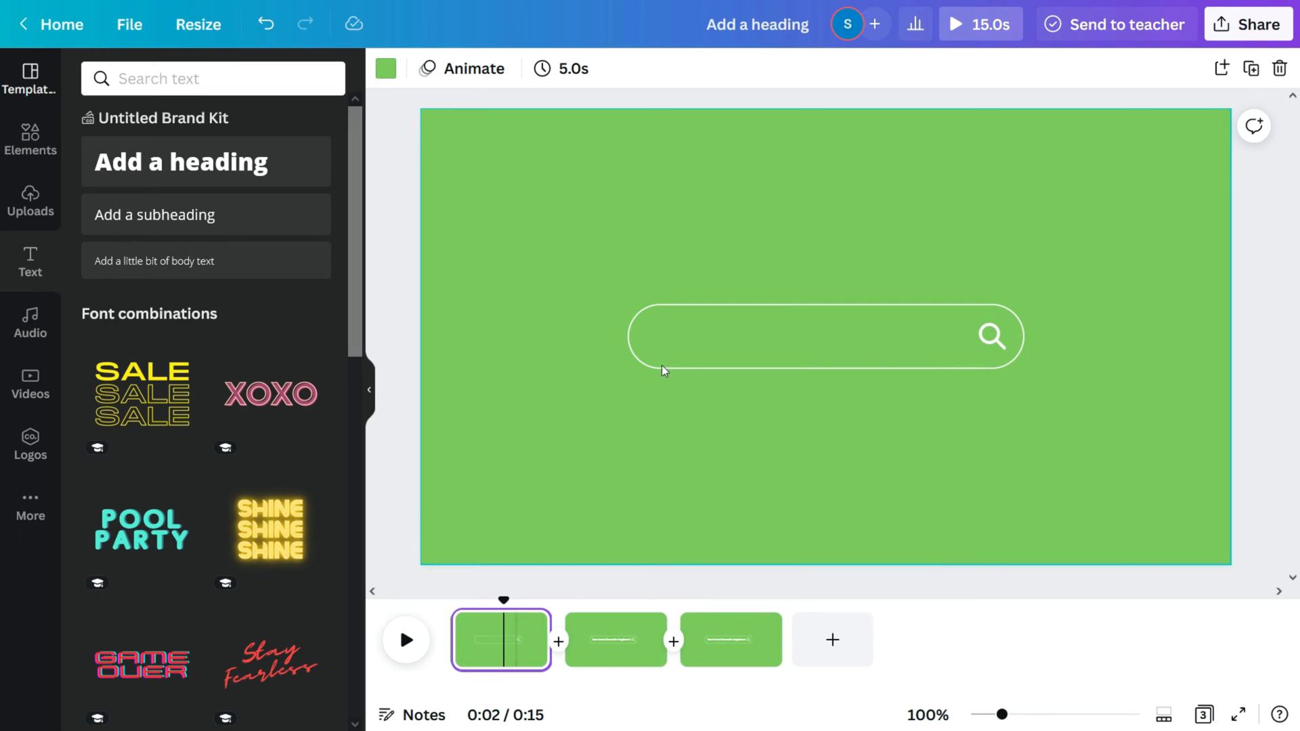
{"action": "mouse_move", "coordinate": [699, 349]}
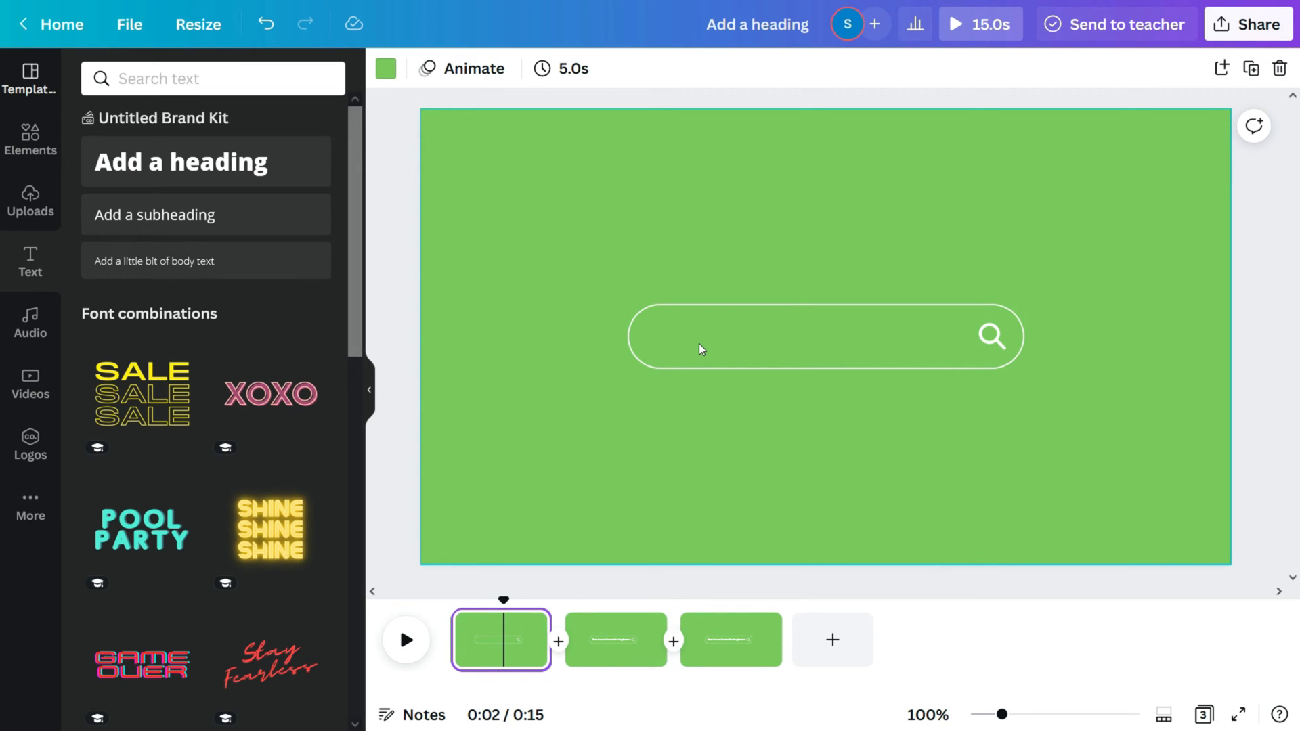
{"action": "left_click", "coordinate": [825, 336]}
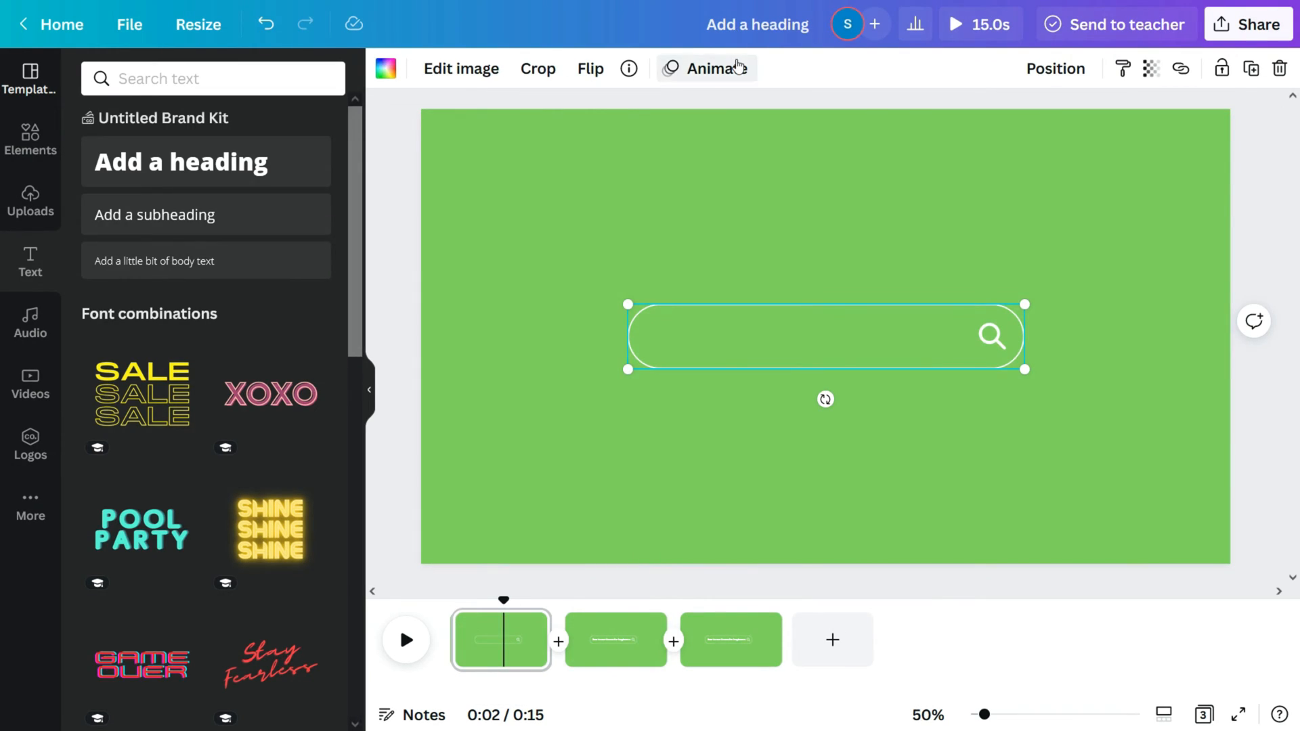
{"action": "left_click", "coordinate": [707, 67]}
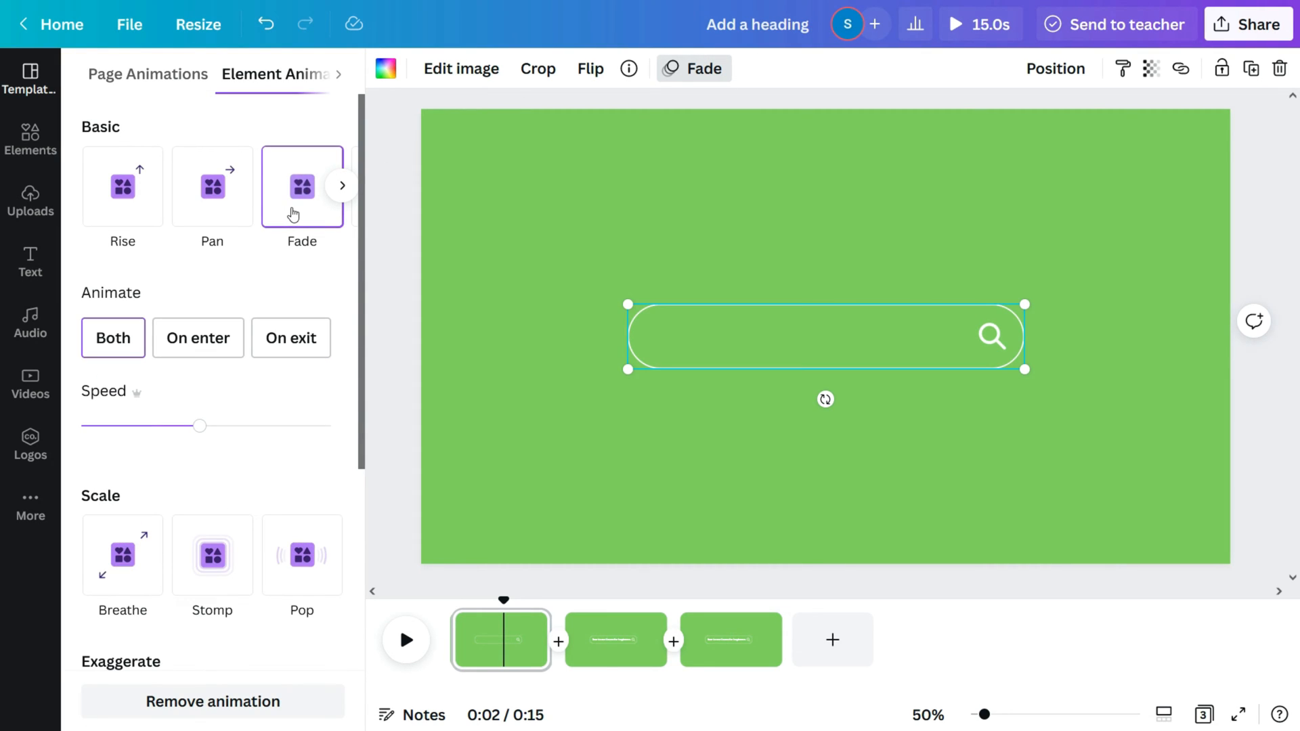
{"action": "left_click_drag", "start_coordinate": [199, 426], "coordinate": [131, 425]}
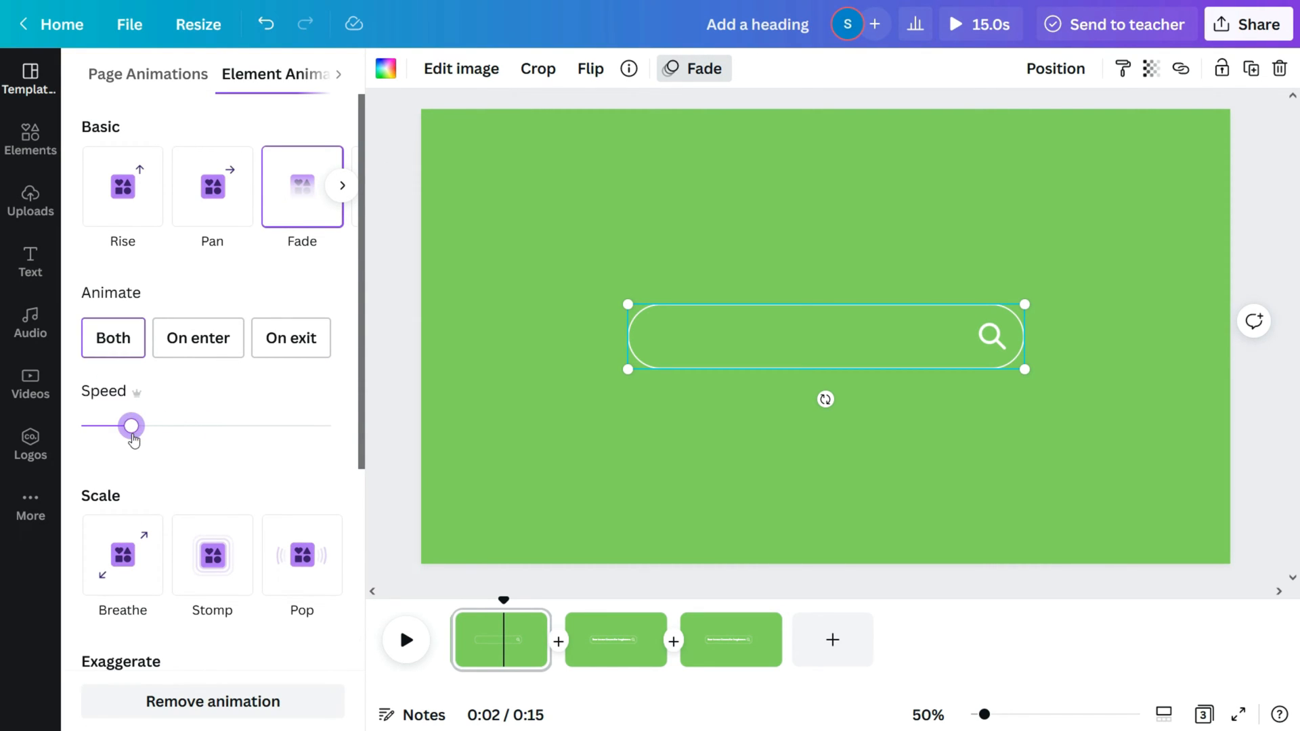
{"action": "left_click_drag", "start_coordinate": [132, 425], "coordinate": [111, 426]}
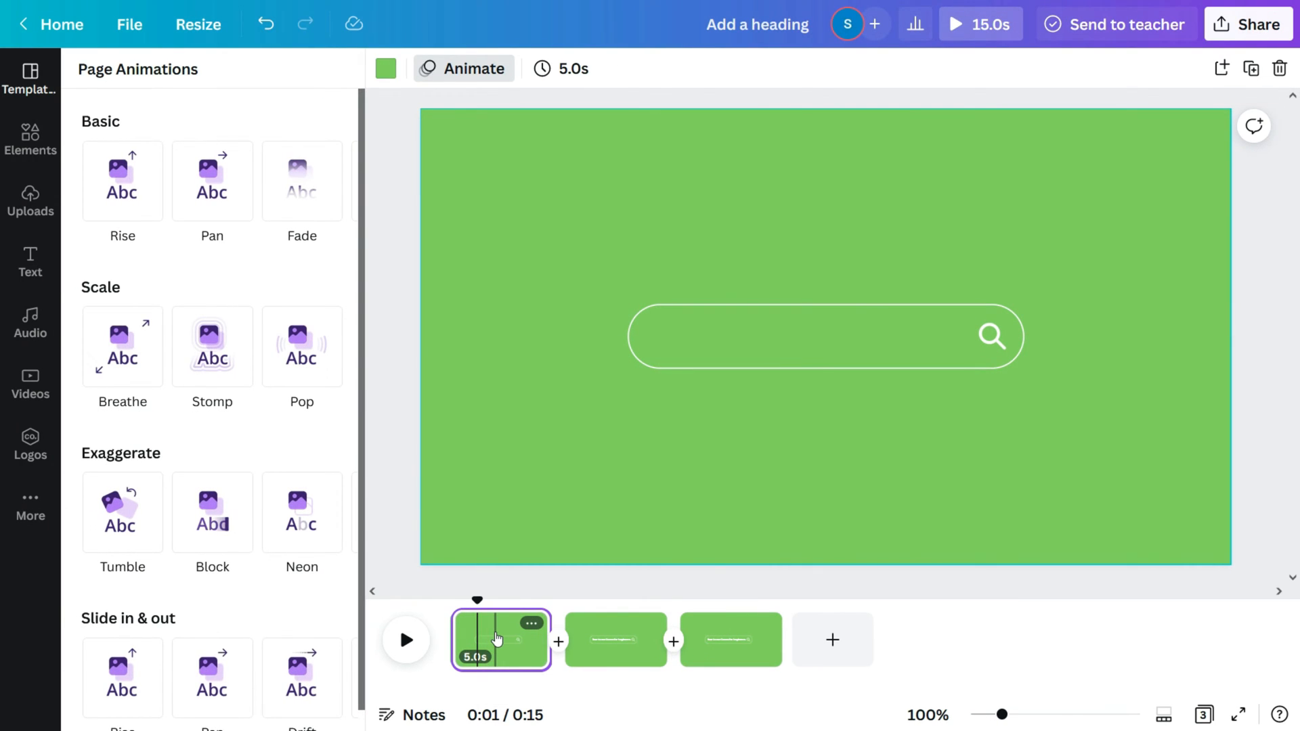
Shorten the first page's duration to 0.4 seconds.
{"action": "left_click", "coordinate": [562, 67]}
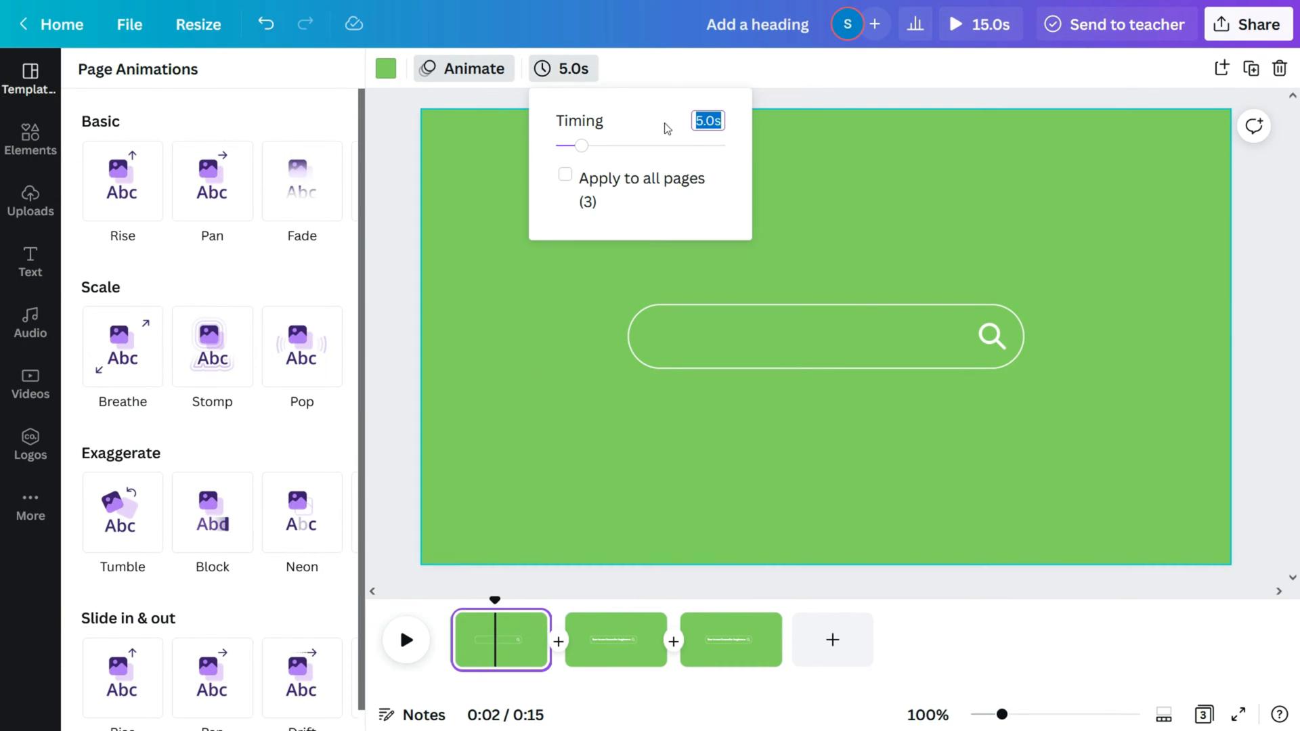
{"action": "type", "text": "0.4"}
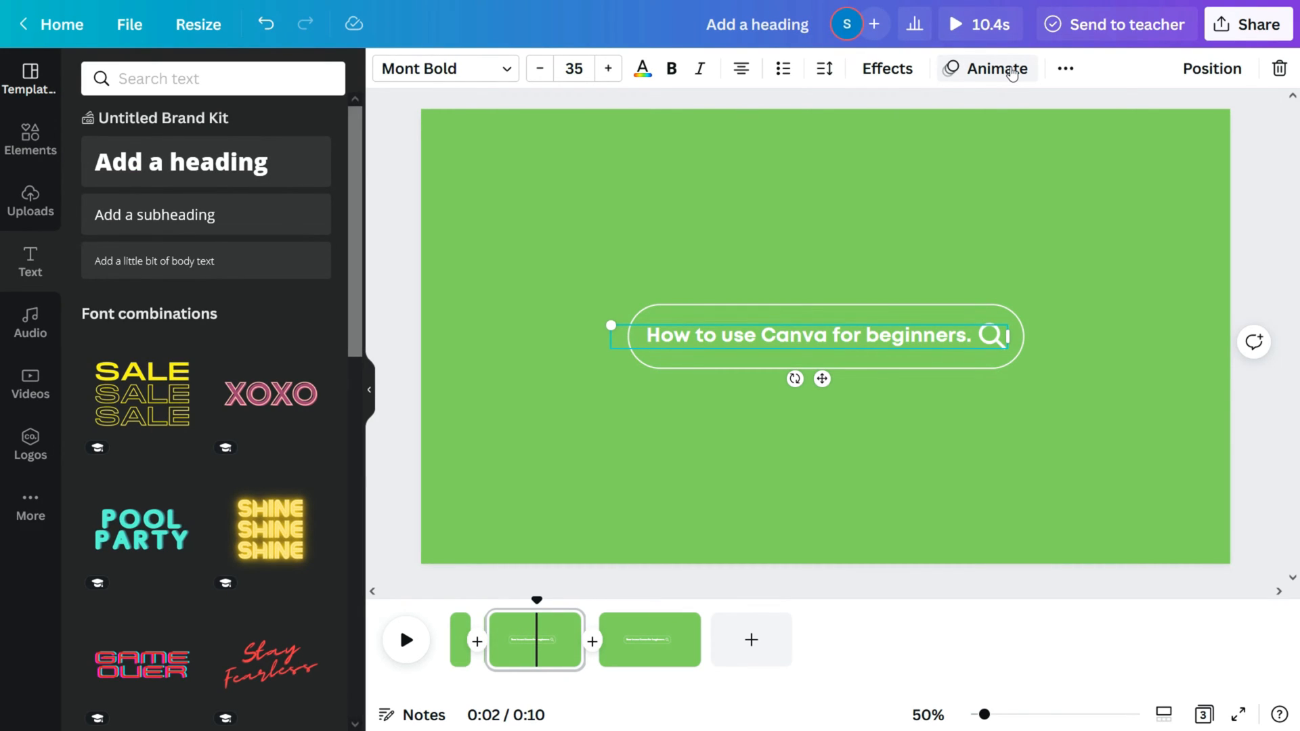
Give the phrase a Typewriter animation on enter and slow its typing speed.
{"action": "left_click", "coordinate": [987, 68]}
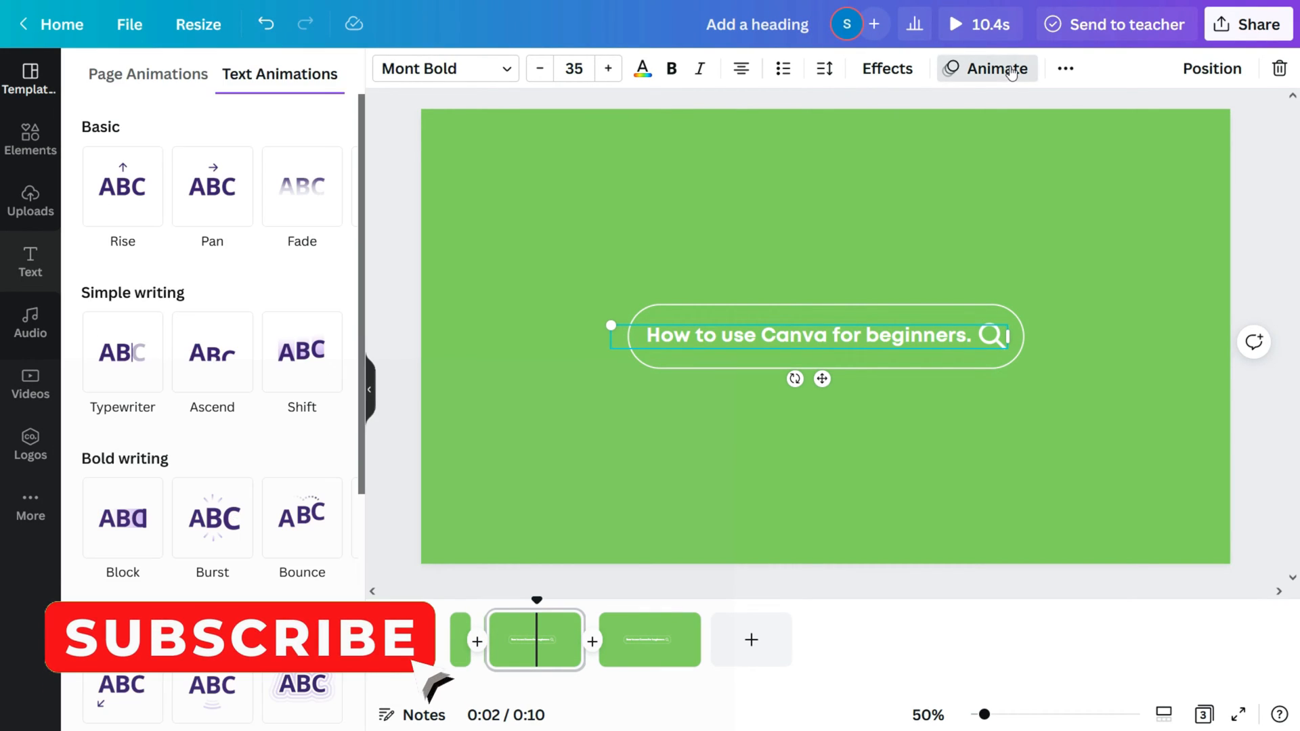
{"action": "left_click", "coordinate": [122, 300]}
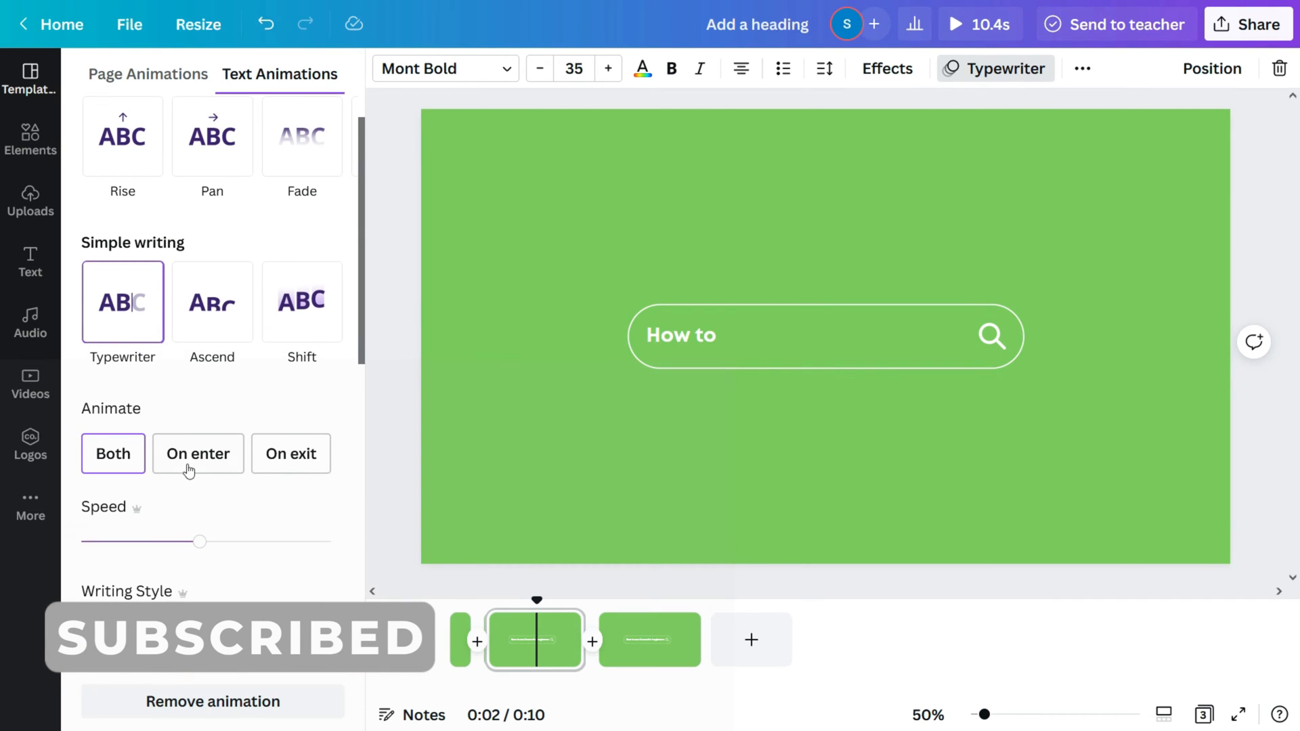
{"action": "left_click", "coordinate": [198, 454]}
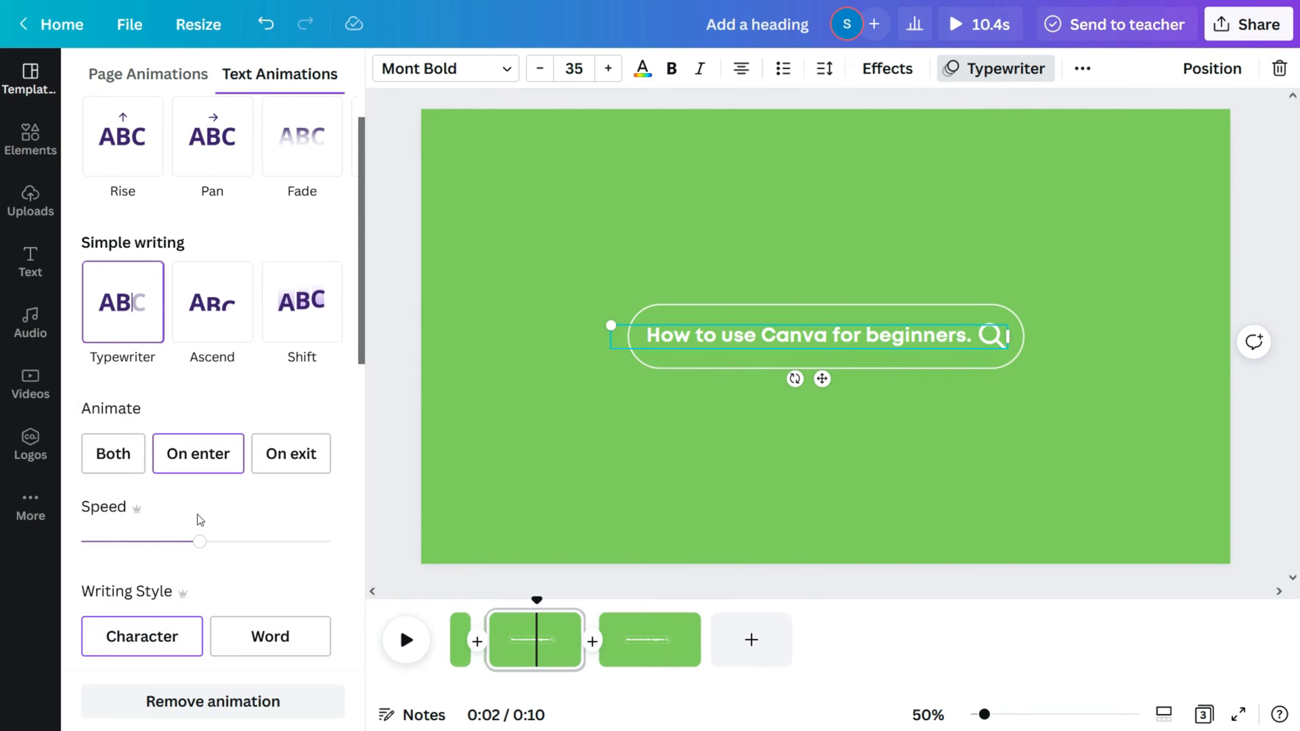
{"action": "left_click_drag", "start_coordinate": [199, 542], "coordinate": [114, 542]}
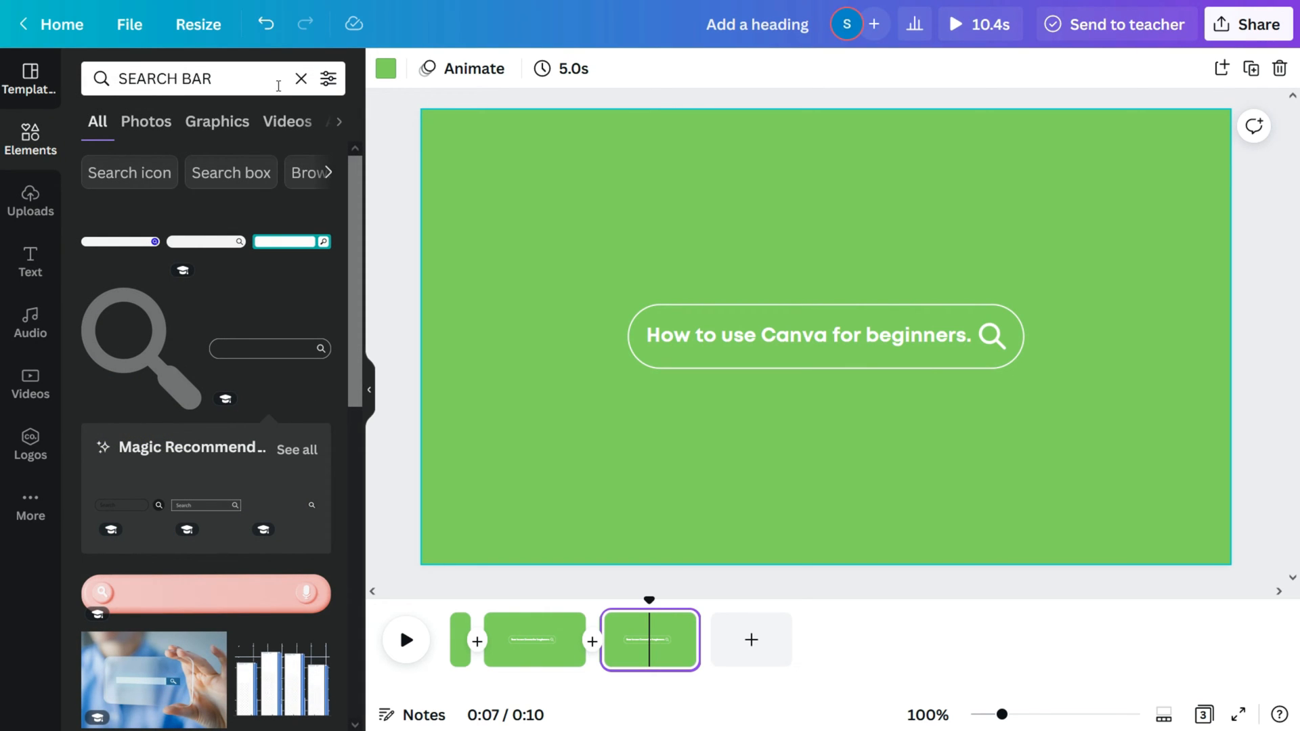
Add a 'mouse pointers' graphic from Elements, colour it white and place it on the magnifier.
{"action": "type", "text": "poin"}
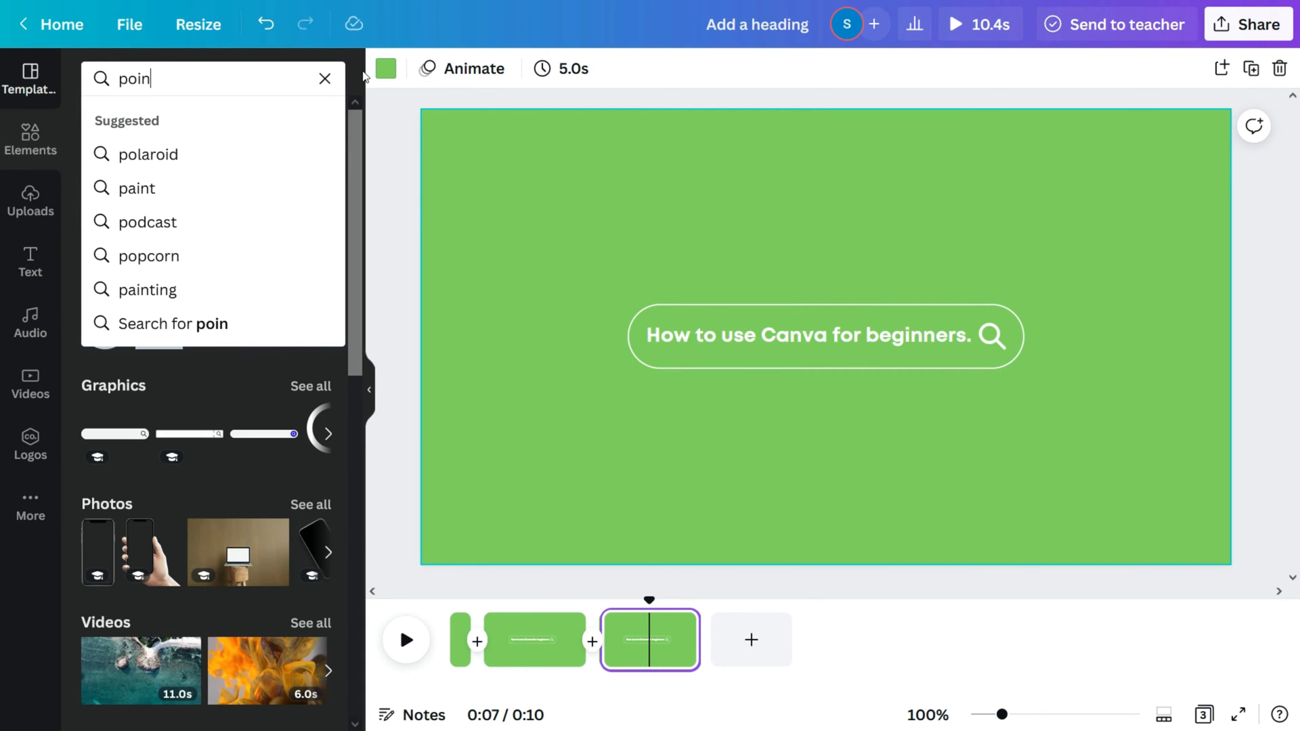
{"action": "type", "text": "pointers"}
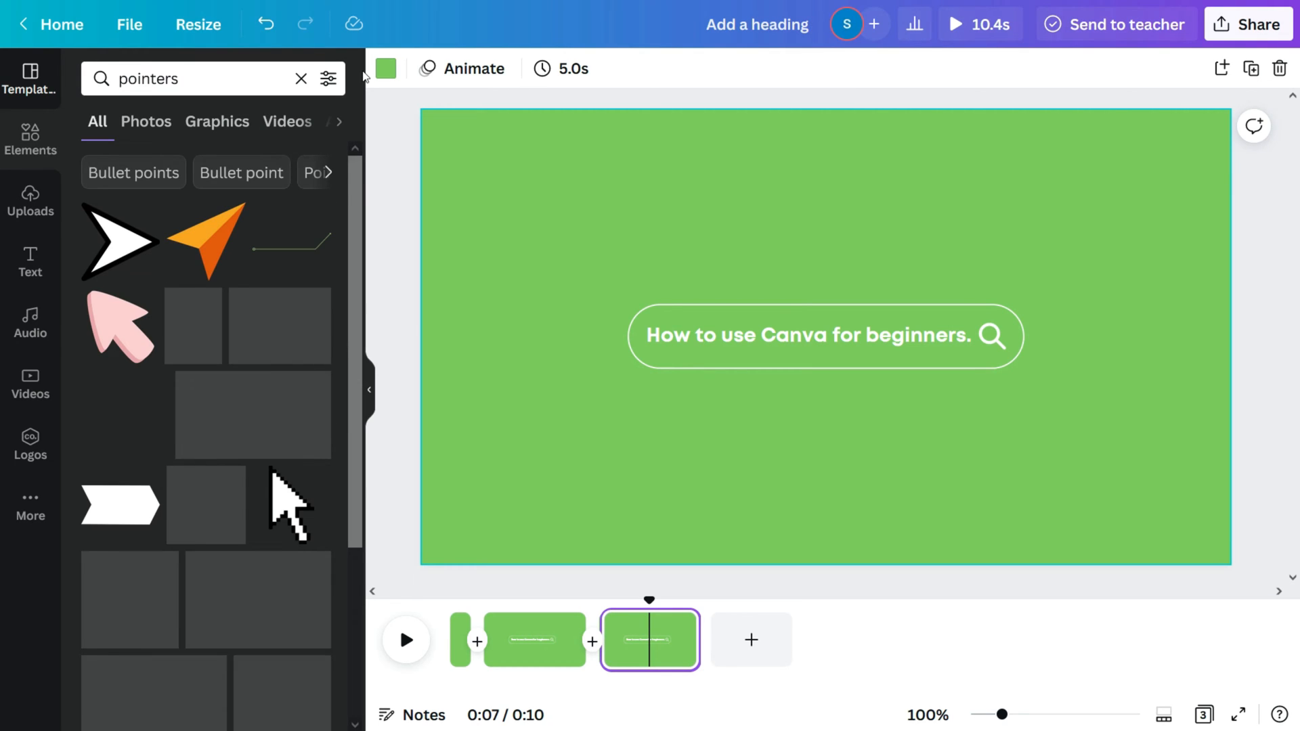
{"action": "type", "text": "mouse pointers"}
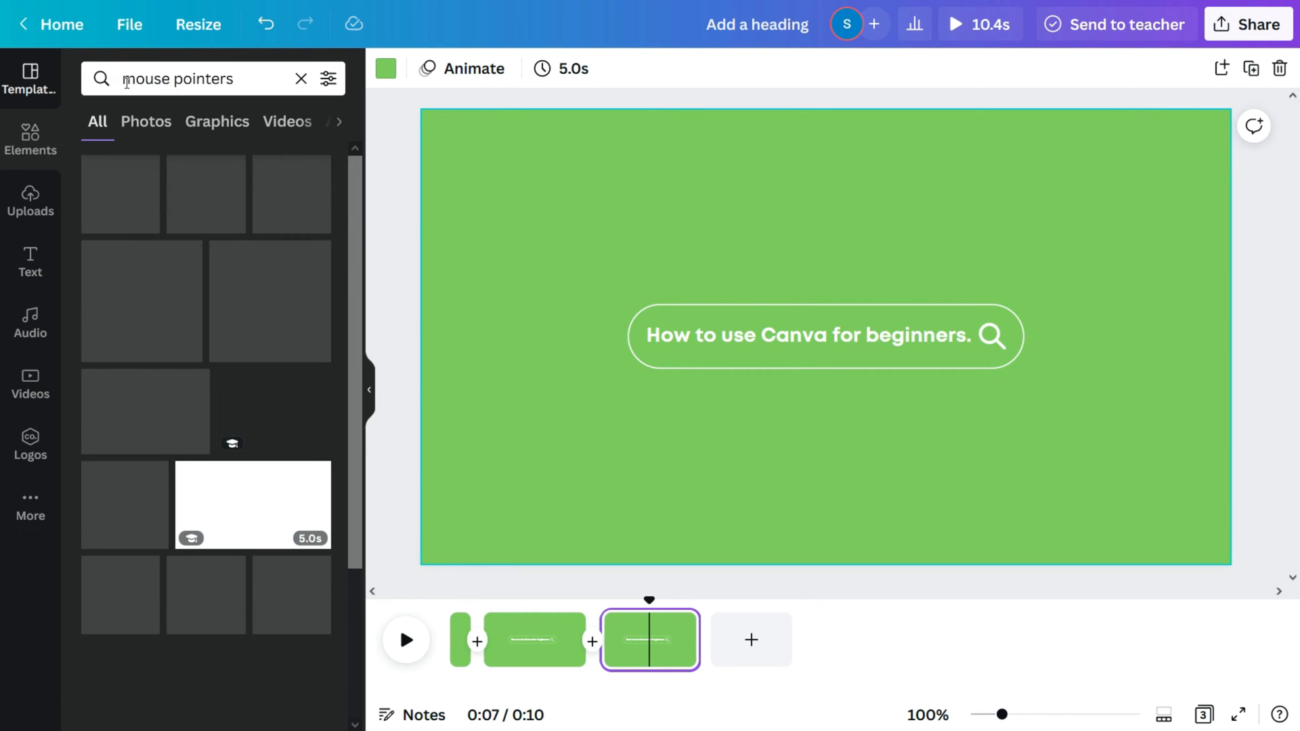
{"action": "scroll", "scroll_direction": "down", "scroll_amount": 3}
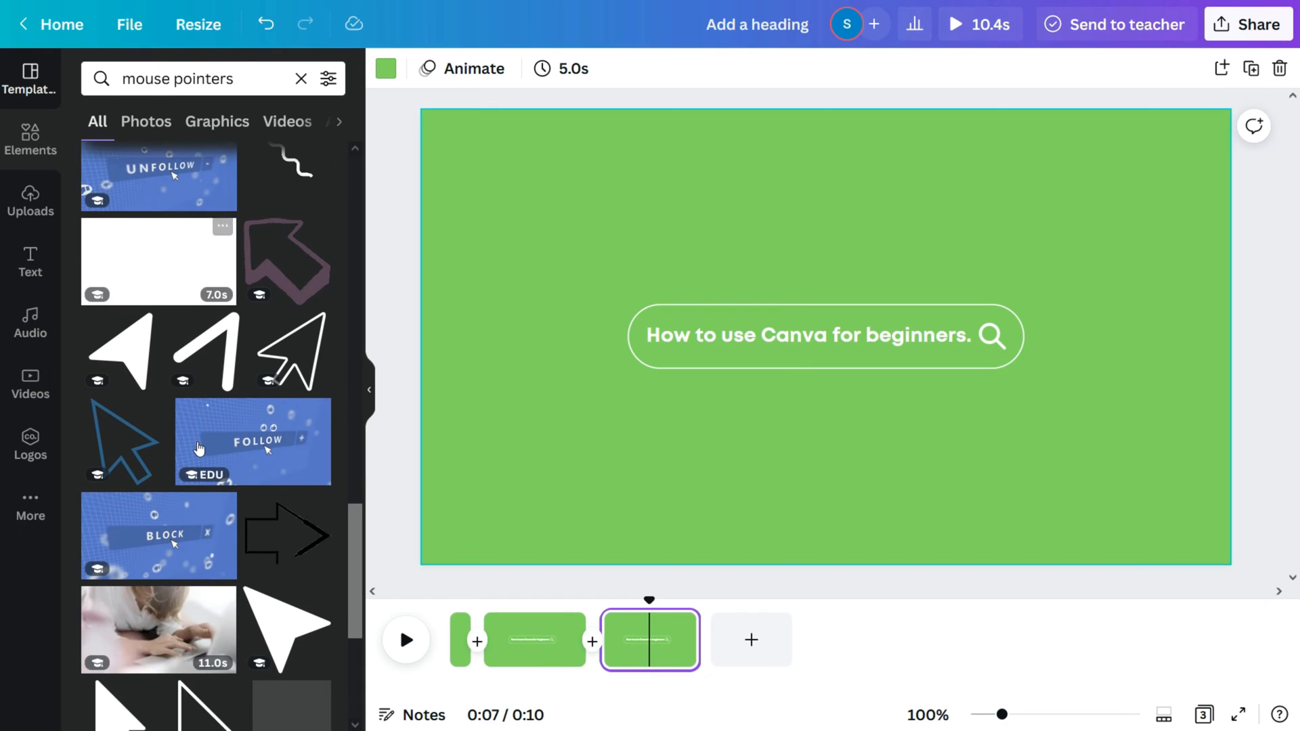
{"action": "scroll", "scroll_direction": "down", "scroll_amount": 3}
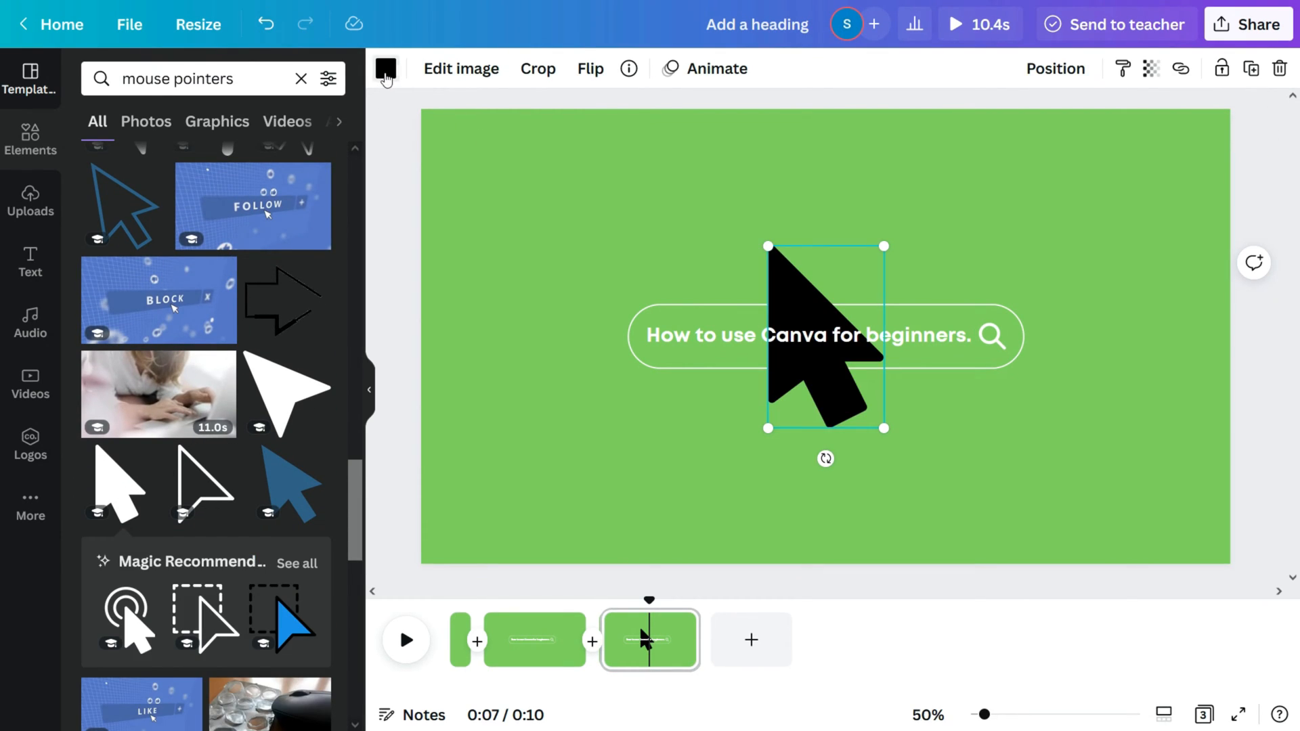
{"action": "left_click", "coordinate": [385, 68]}
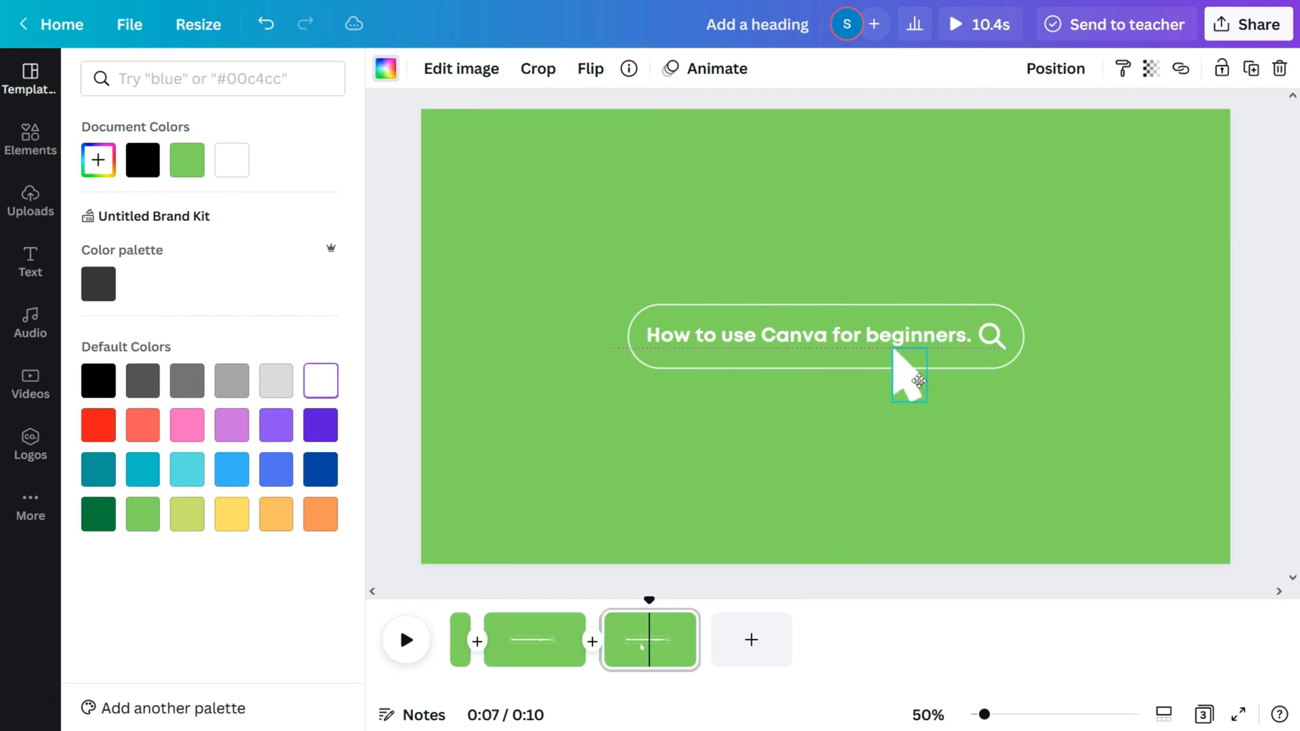
{"action": "left_click", "coordinate": [715, 68]}
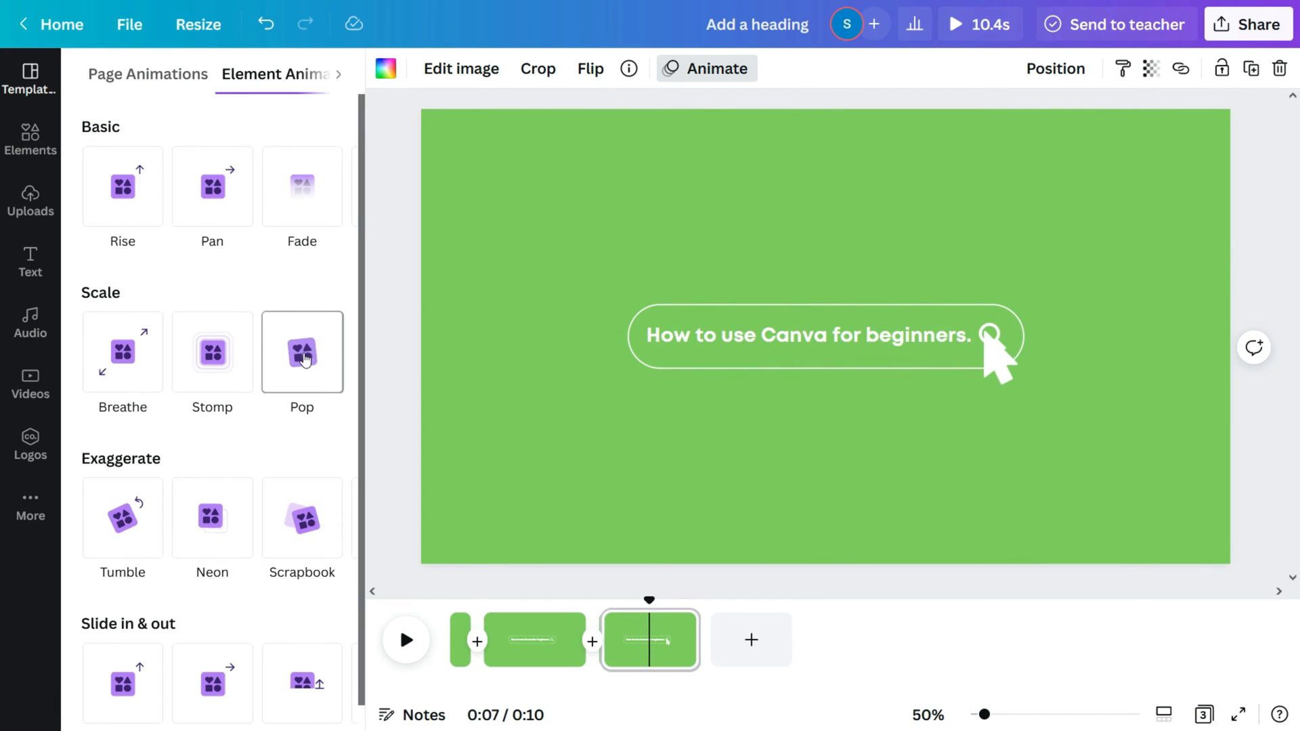
Make the pointer Pop in on enter and shorten the third page to 1.5 seconds.
{"action": "left_click", "coordinate": [300, 352]}
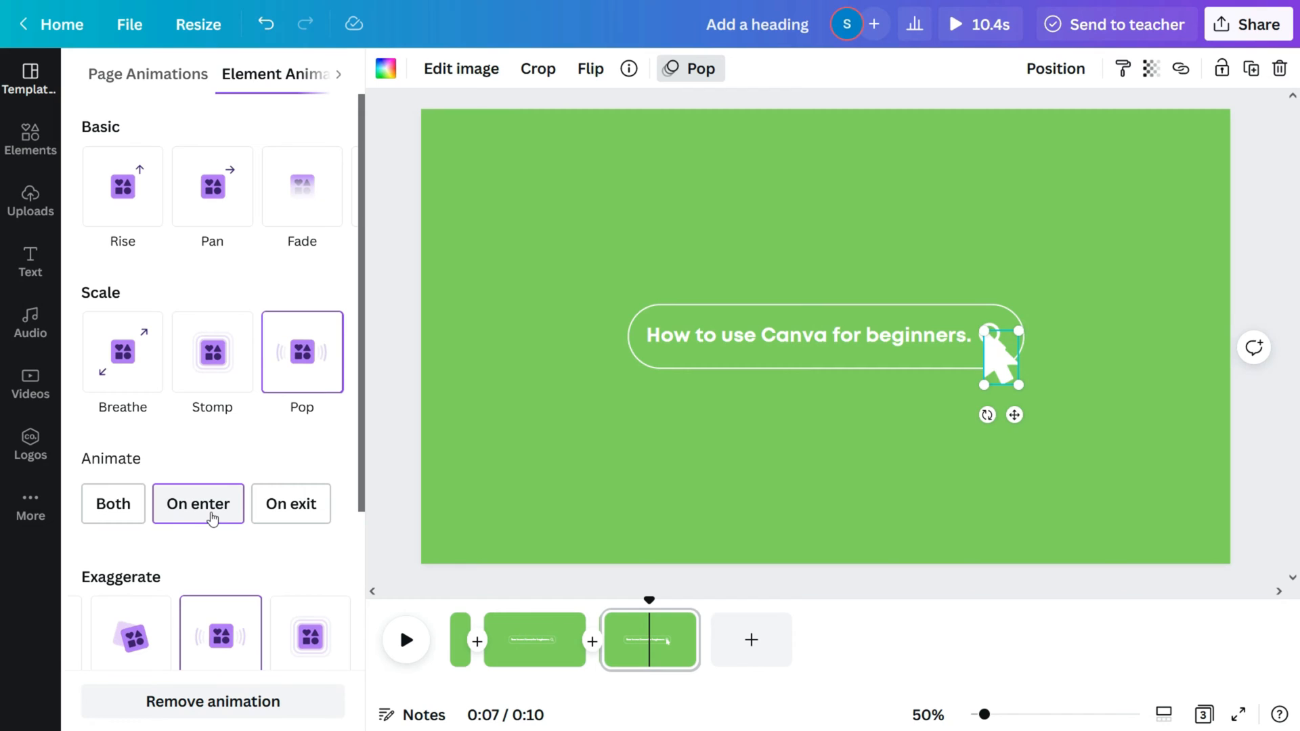
{"action": "mouse_move", "coordinate": [231, 505]}
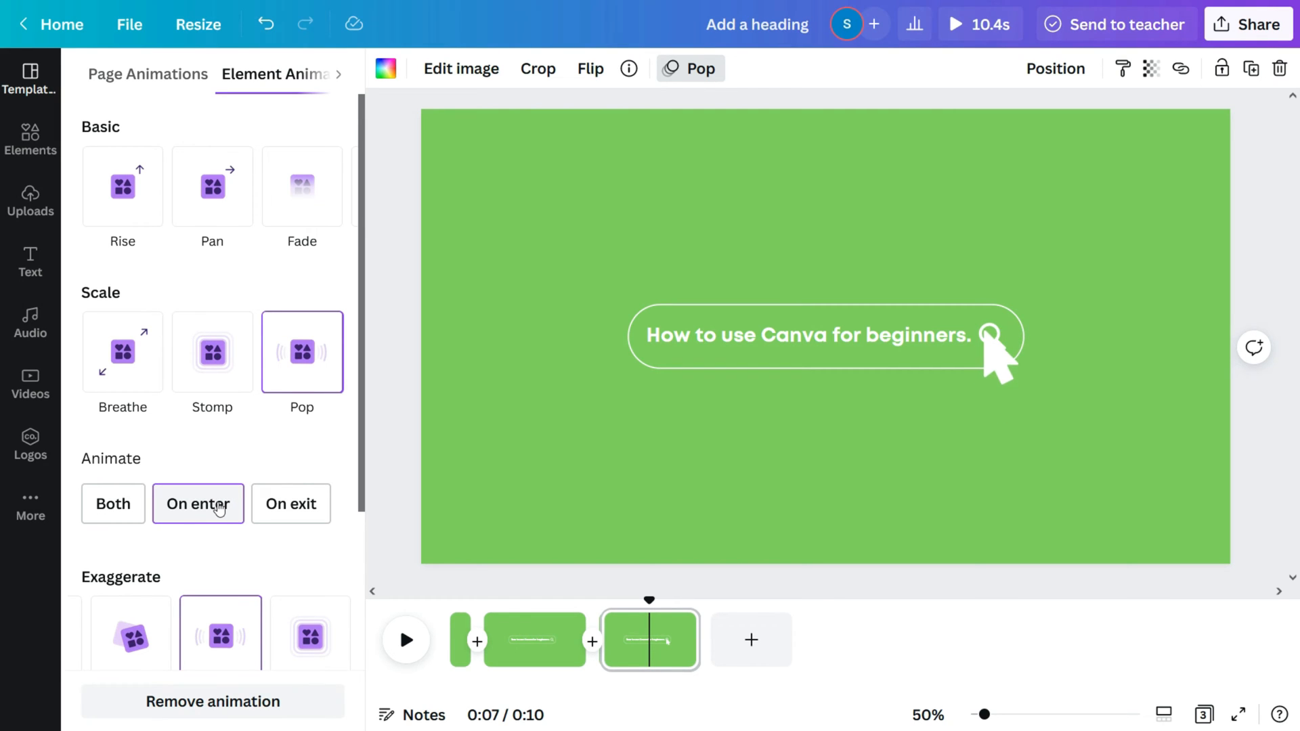
{"action": "left_click", "coordinate": [563, 68]}
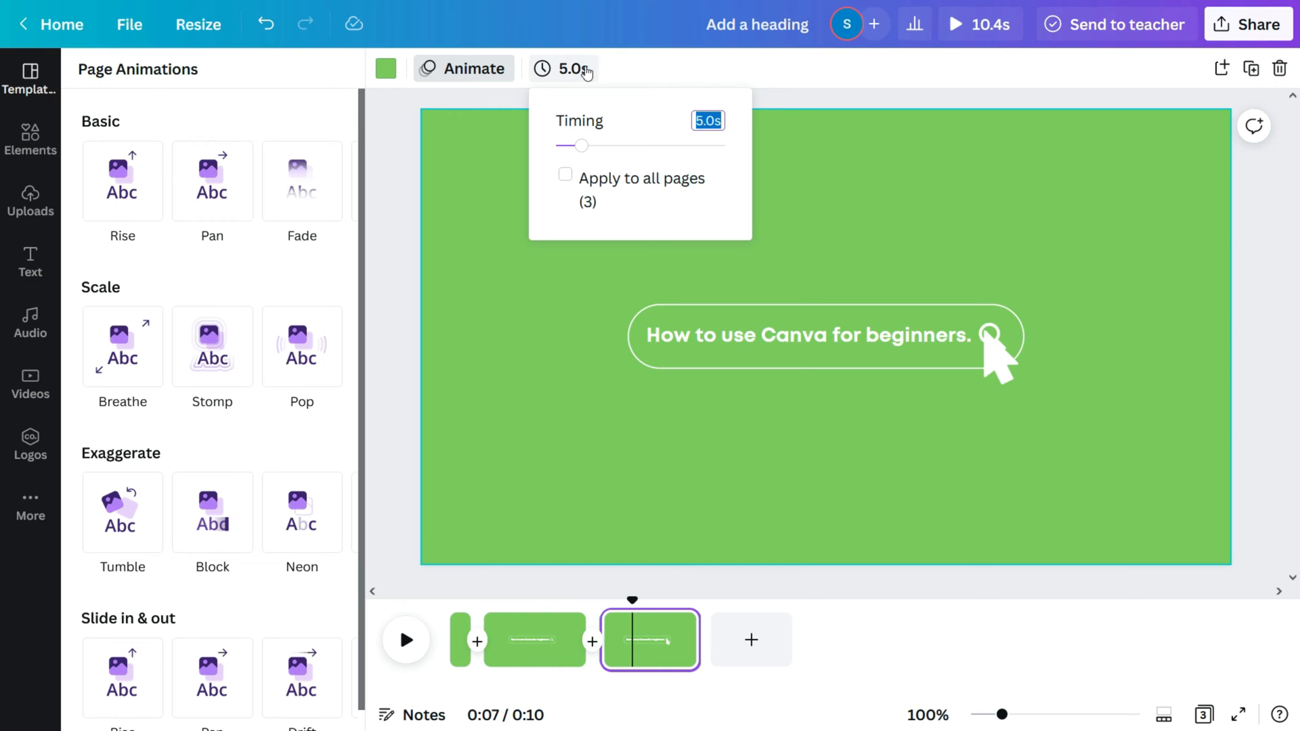
{"action": "type", "text": "1.5"}
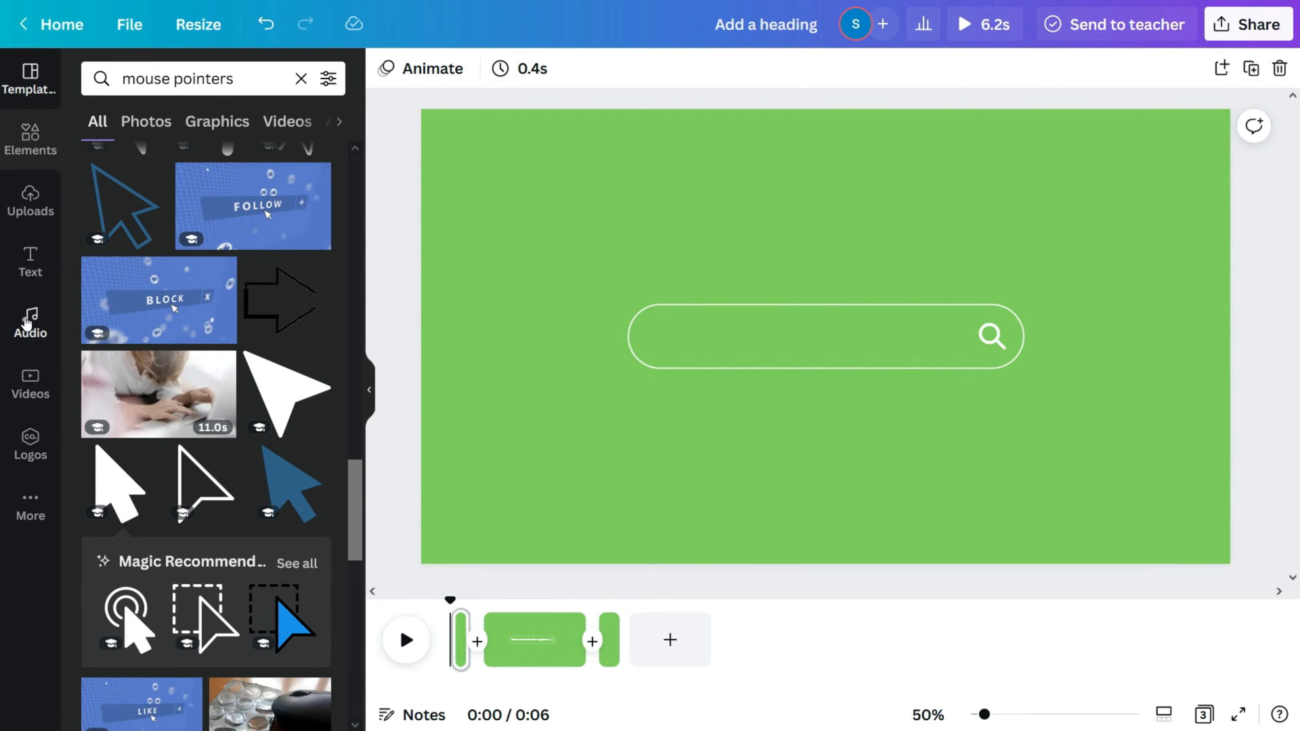
Add the 'Keyboard typing' sound under the typing scene, trimmed to about 2 seconds, and play it back.
{"action": "left_click", "coordinate": [30, 322]}
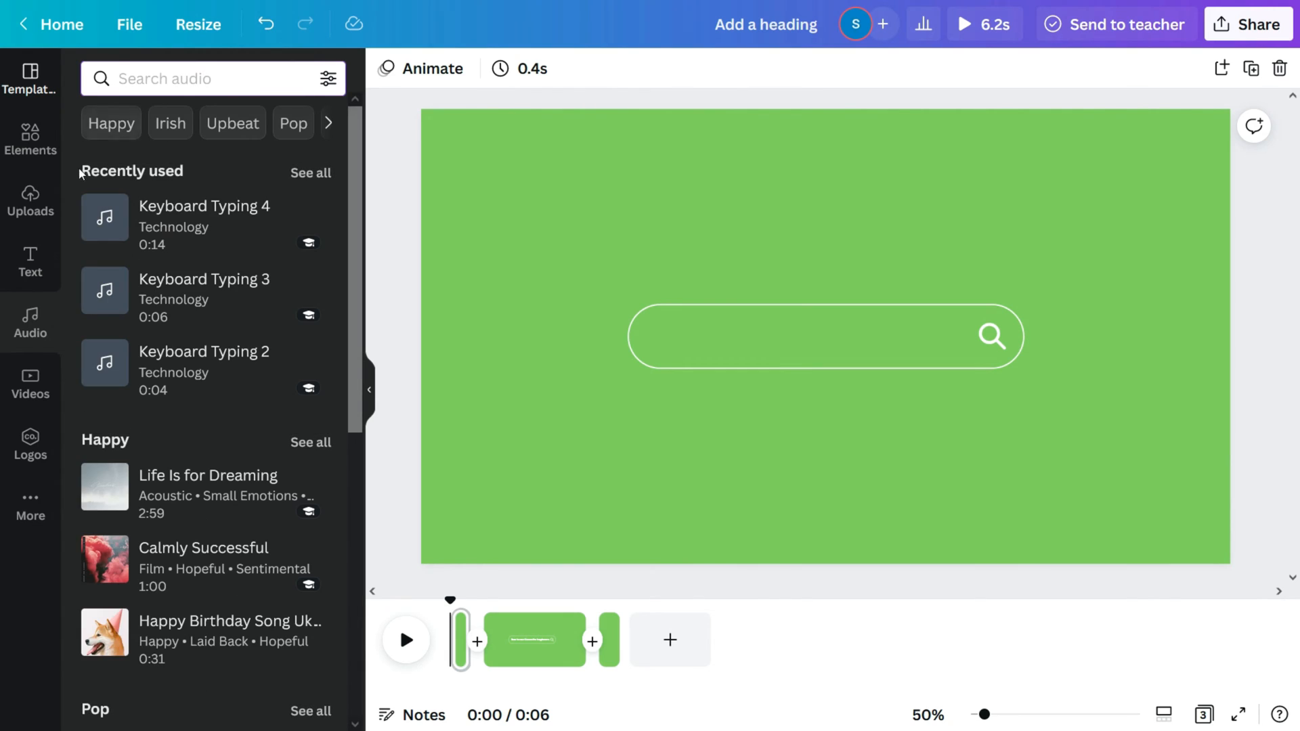
{"action": "type", "text": "Keyboard typing"}
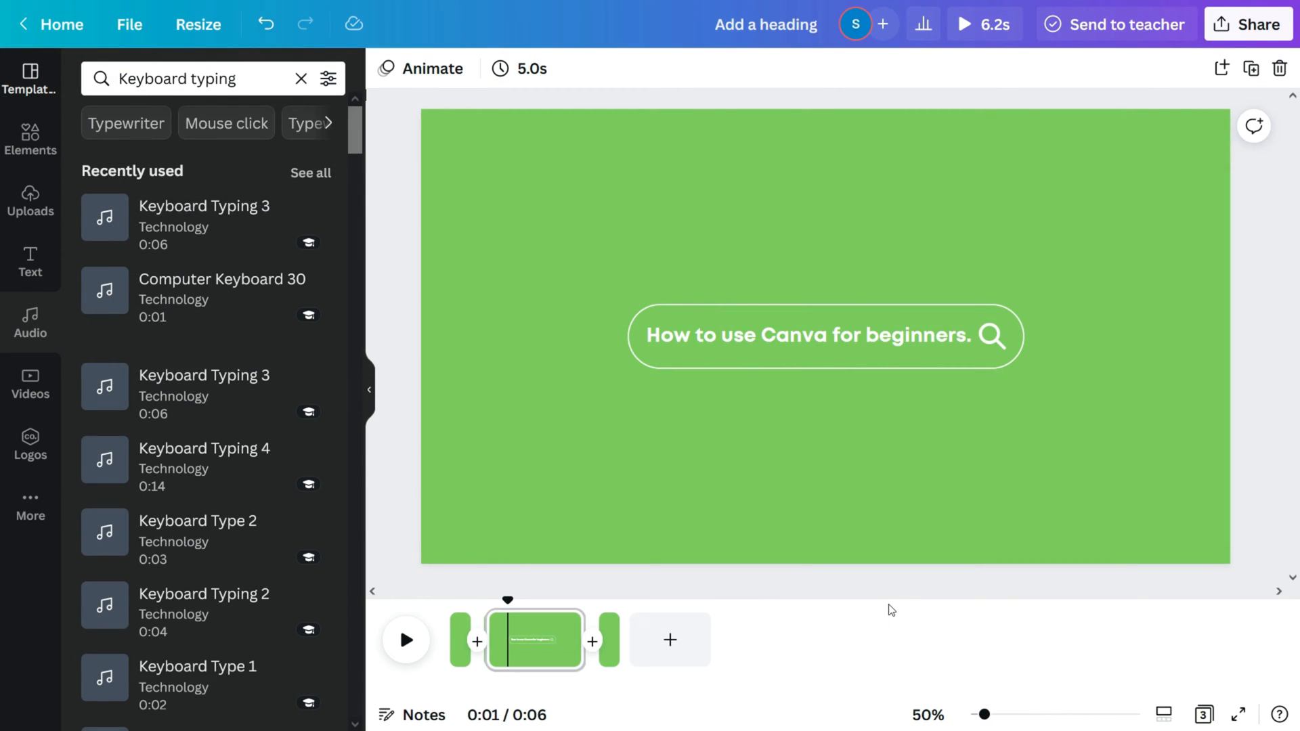
{"action": "mouse_move", "coordinate": [863, 597]}
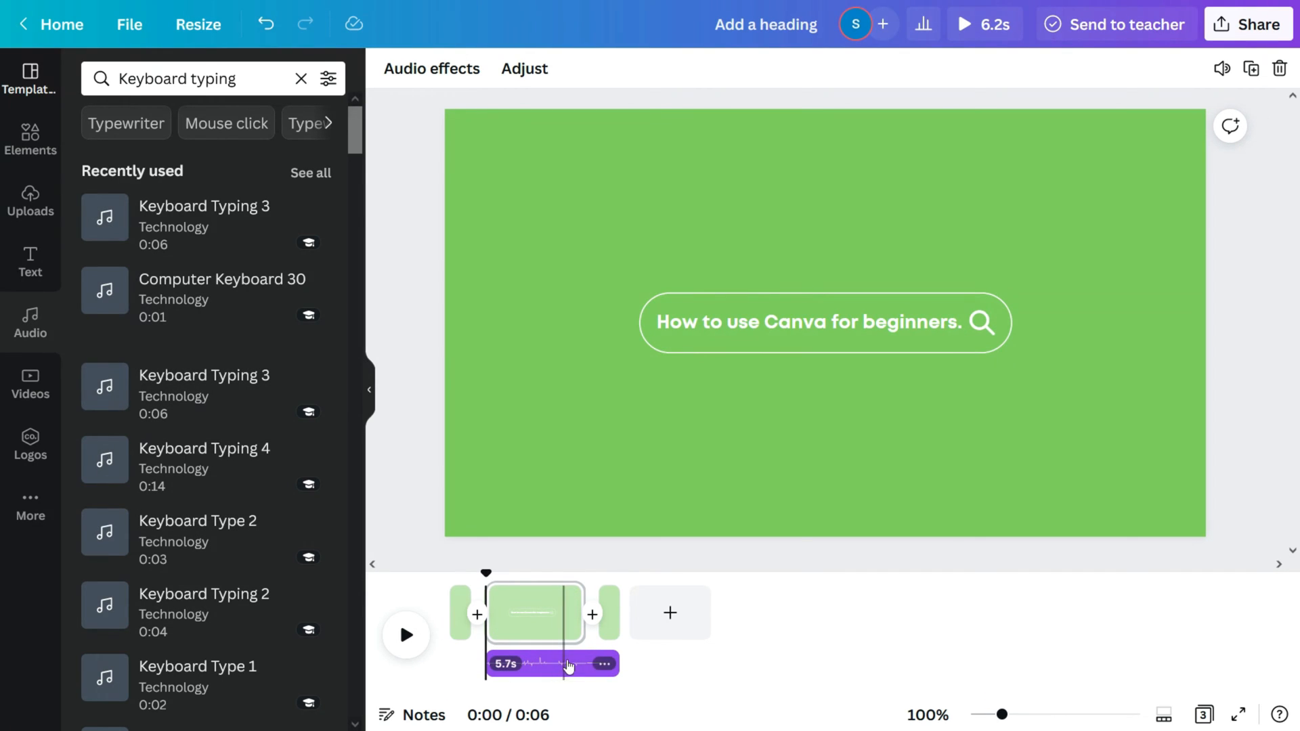
{"action": "left_click", "coordinate": [404, 636]}
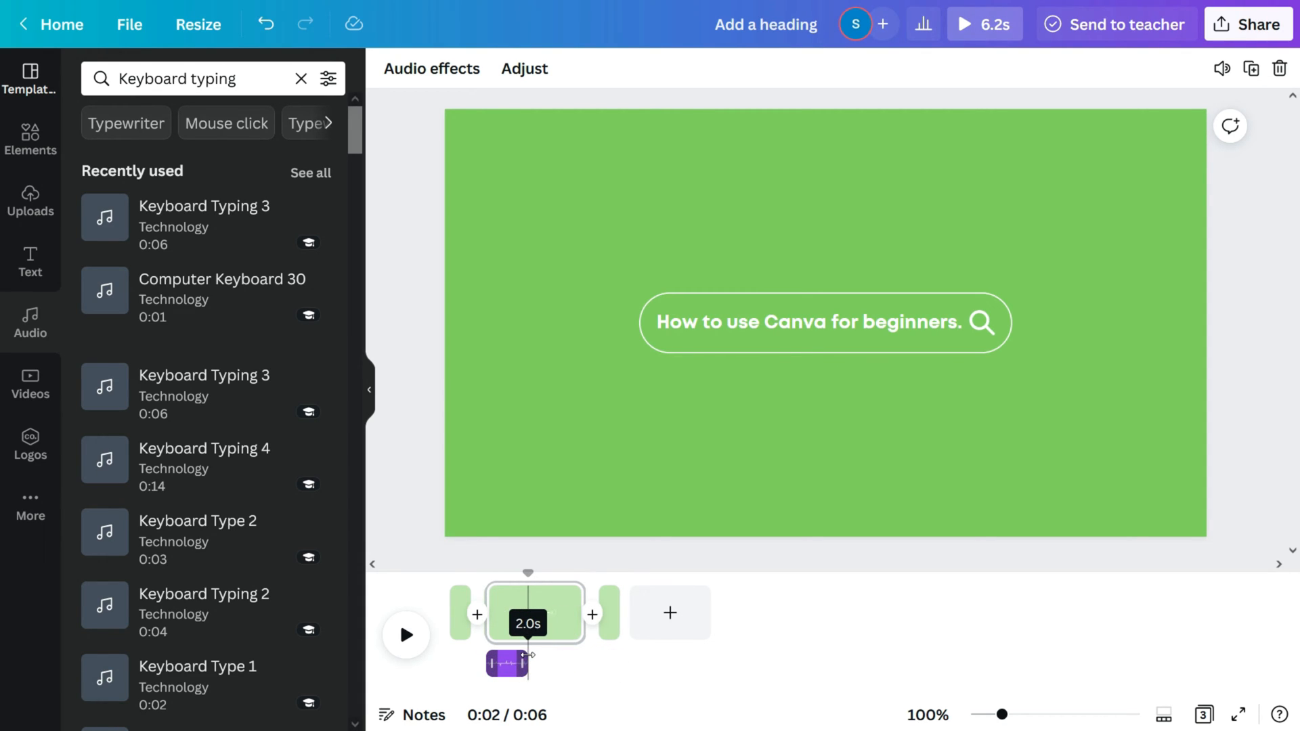
{"action": "left_click", "coordinate": [404, 635]}
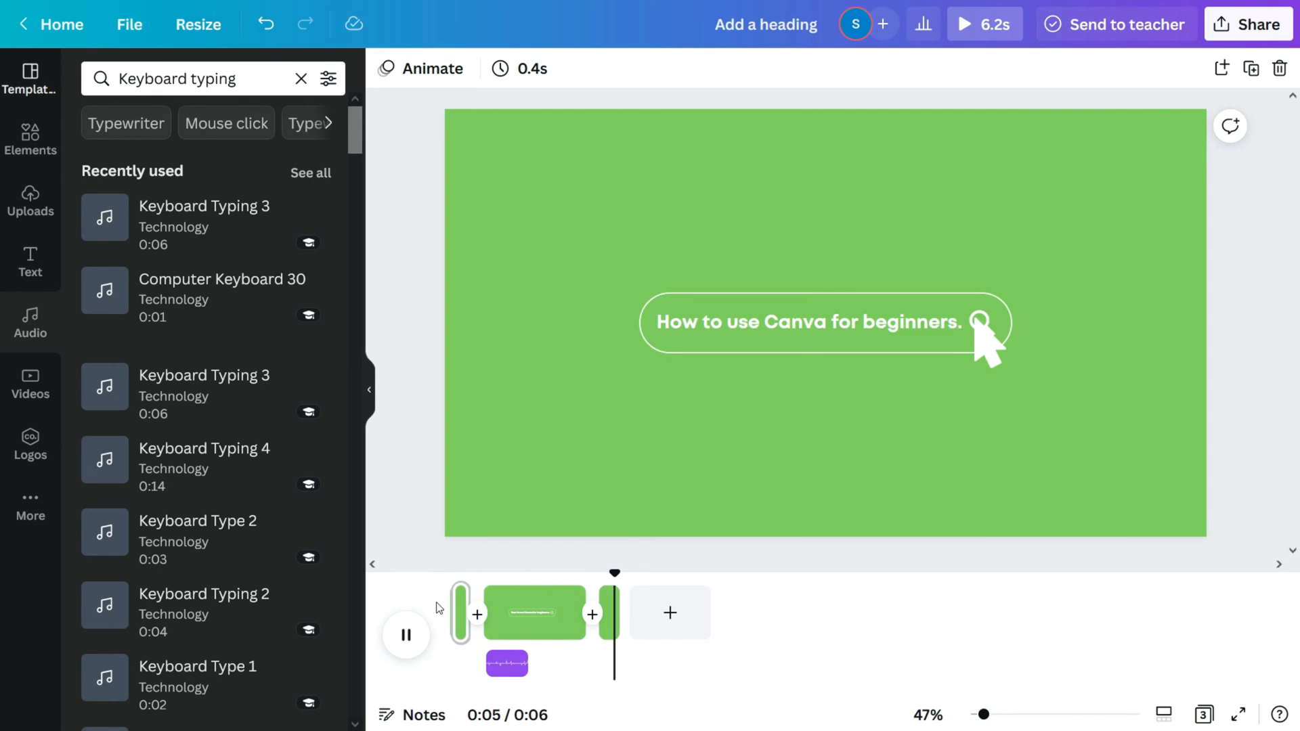
Download all three pages as an MP4 video via Share > Download.
{"action": "left_click", "coordinate": [406, 635]}
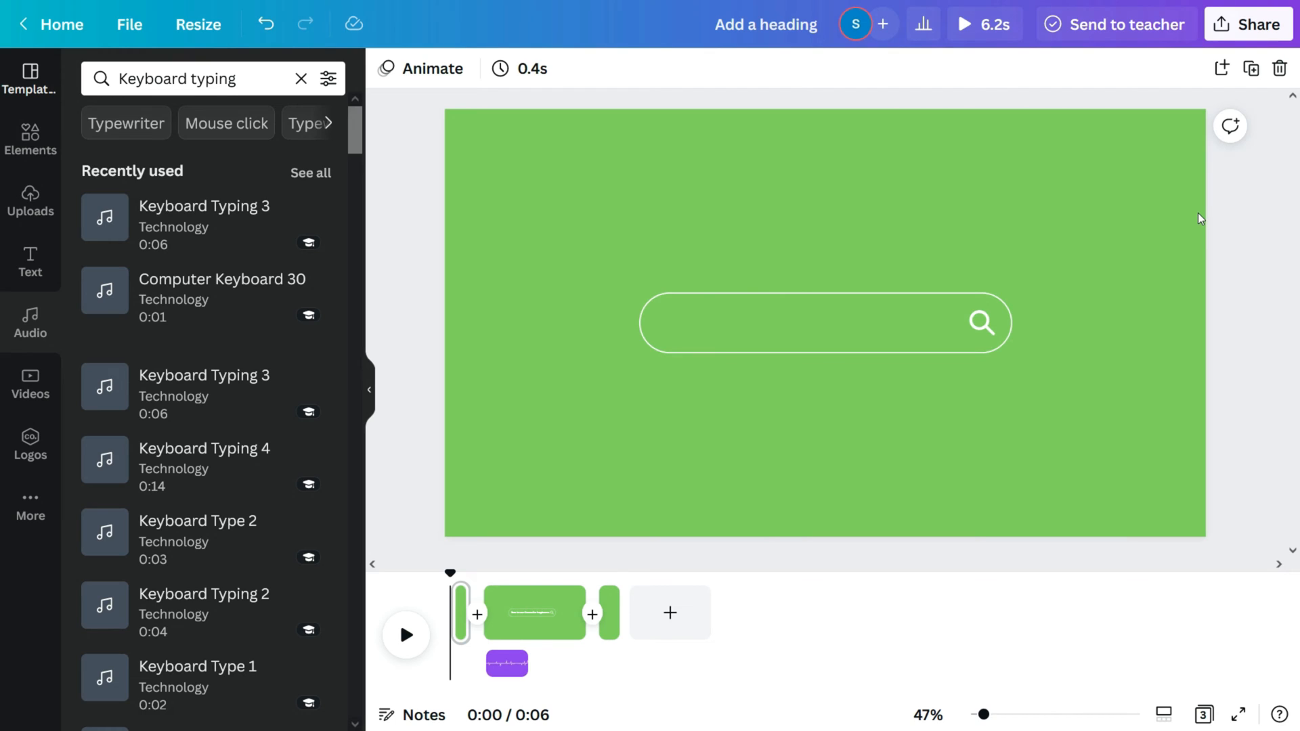
{"action": "left_click", "coordinate": [1249, 23]}
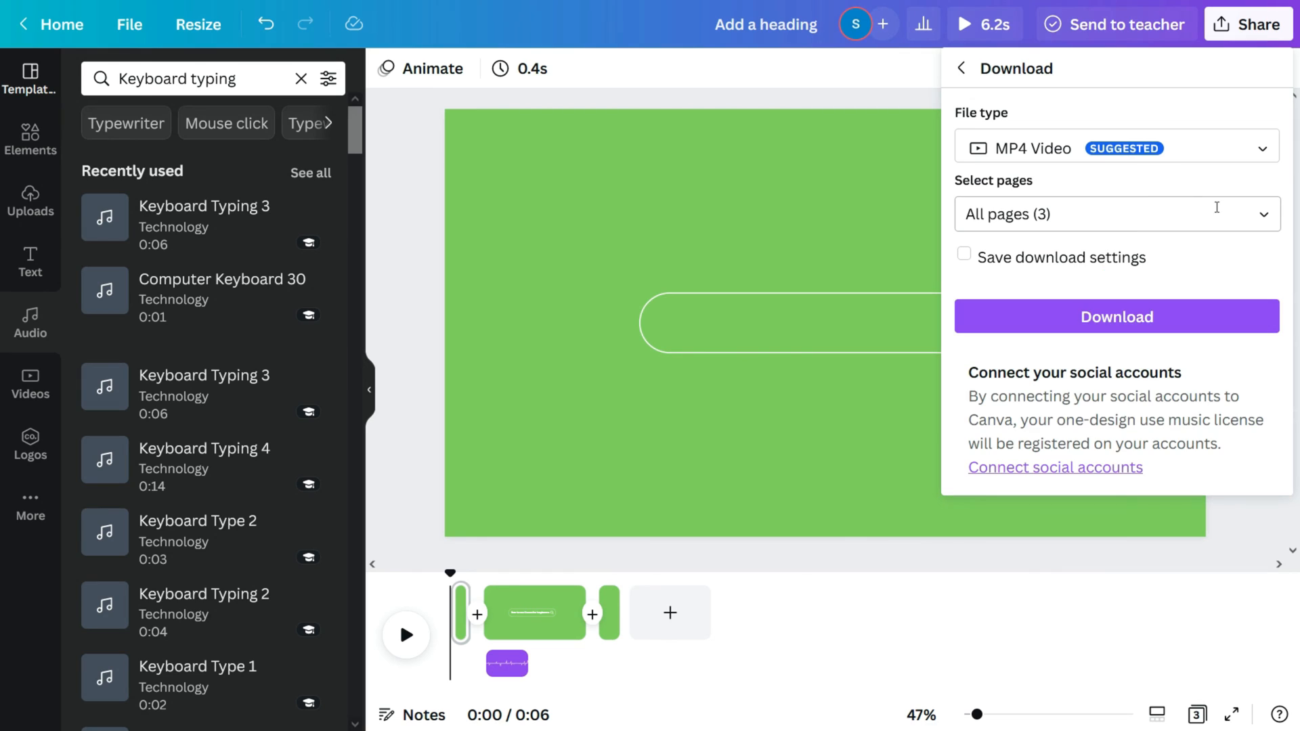
{"action": "left_click", "coordinate": [1115, 214]}
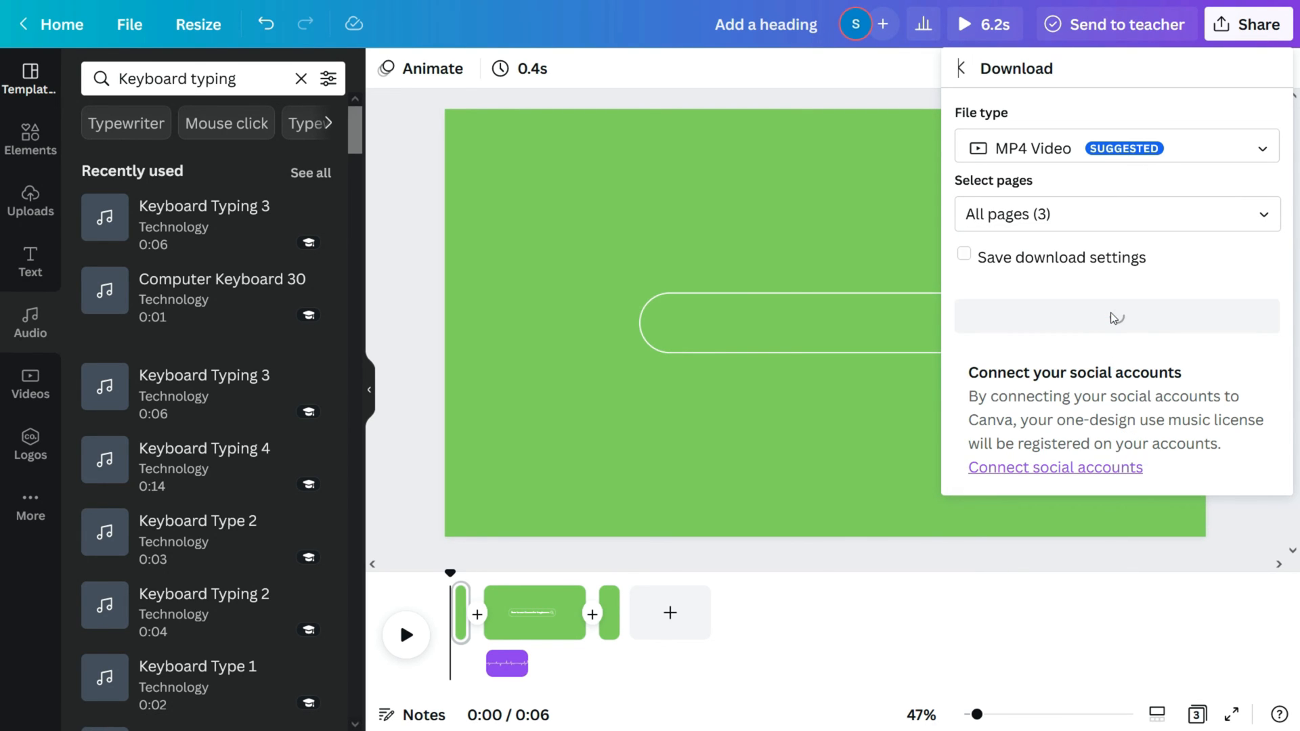
{"action": "left_click", "coordinate": [1115, 315]}
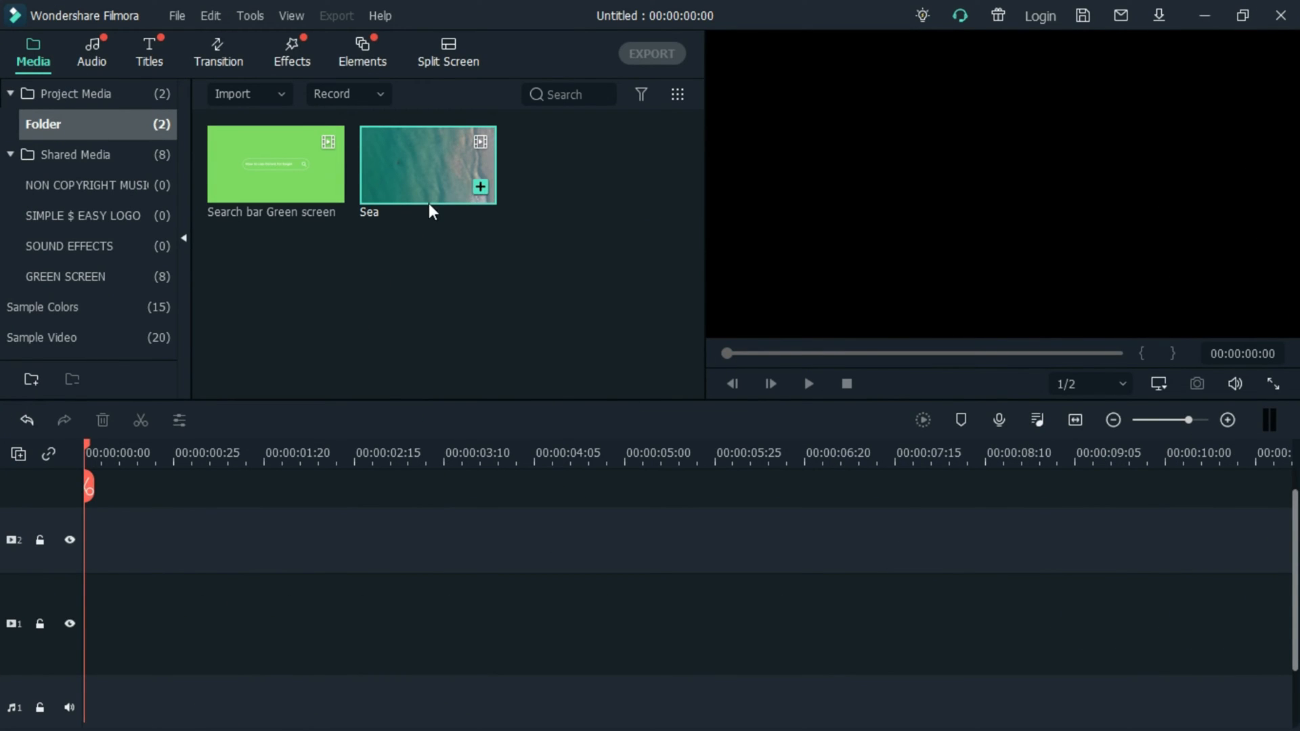
{"action": "mouse_move", "coordinate": [474, 192]}
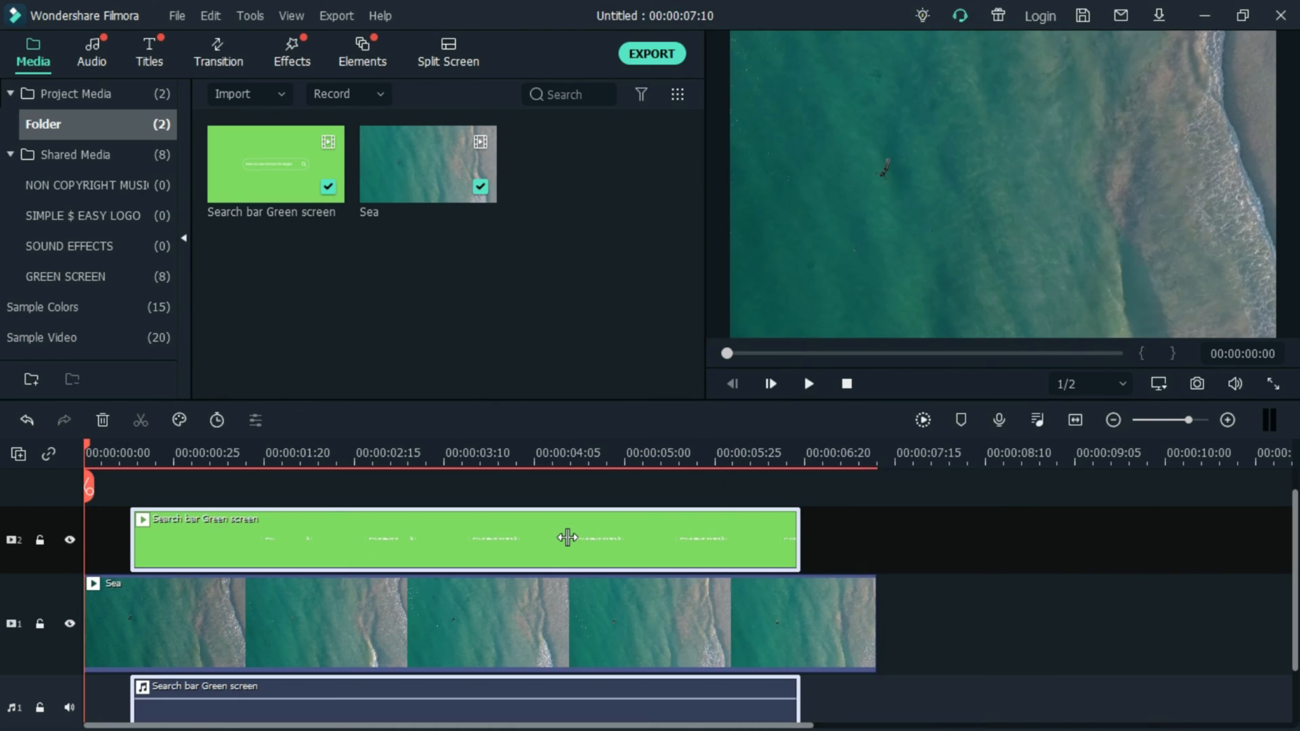
{"action": "mouse_move", "coordinate": [574, 542]}
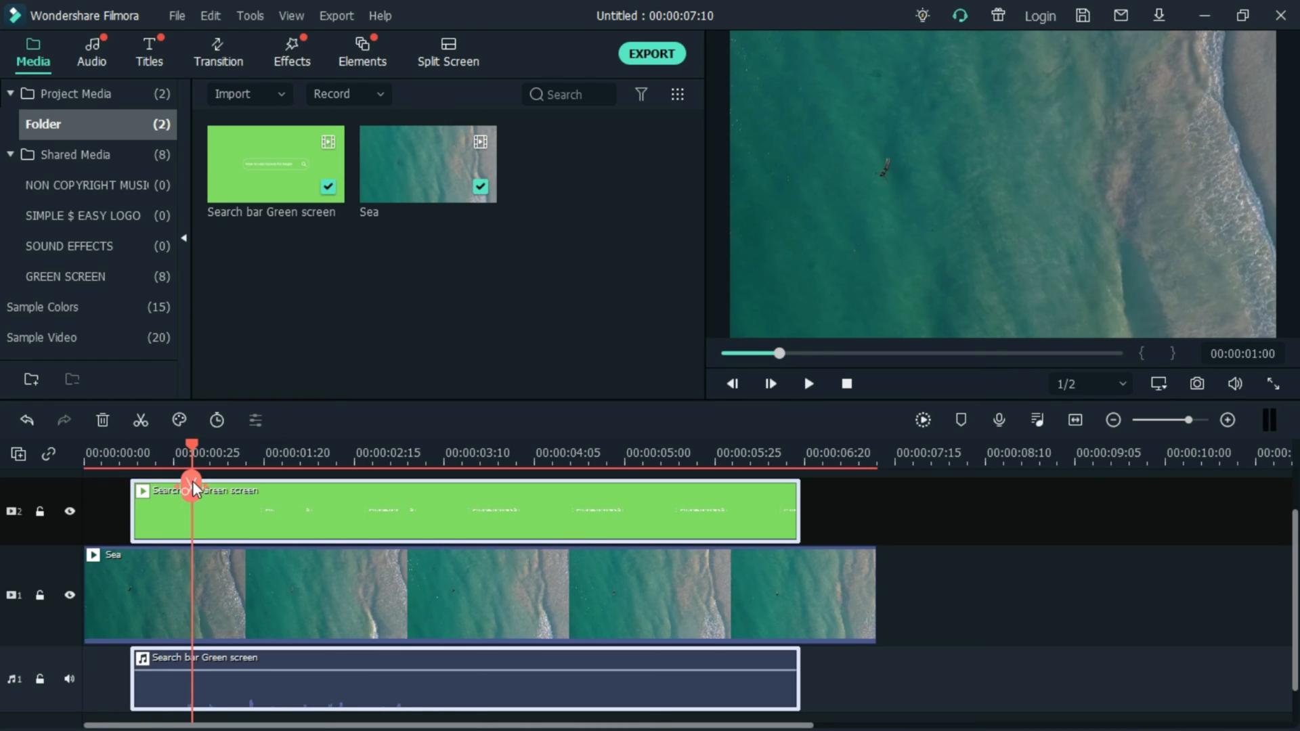
Apply Green Screen chroma key to the clip with default settings so the bar sits over the sea.
{"action": "right_click", "coordinate": [191, 511]}
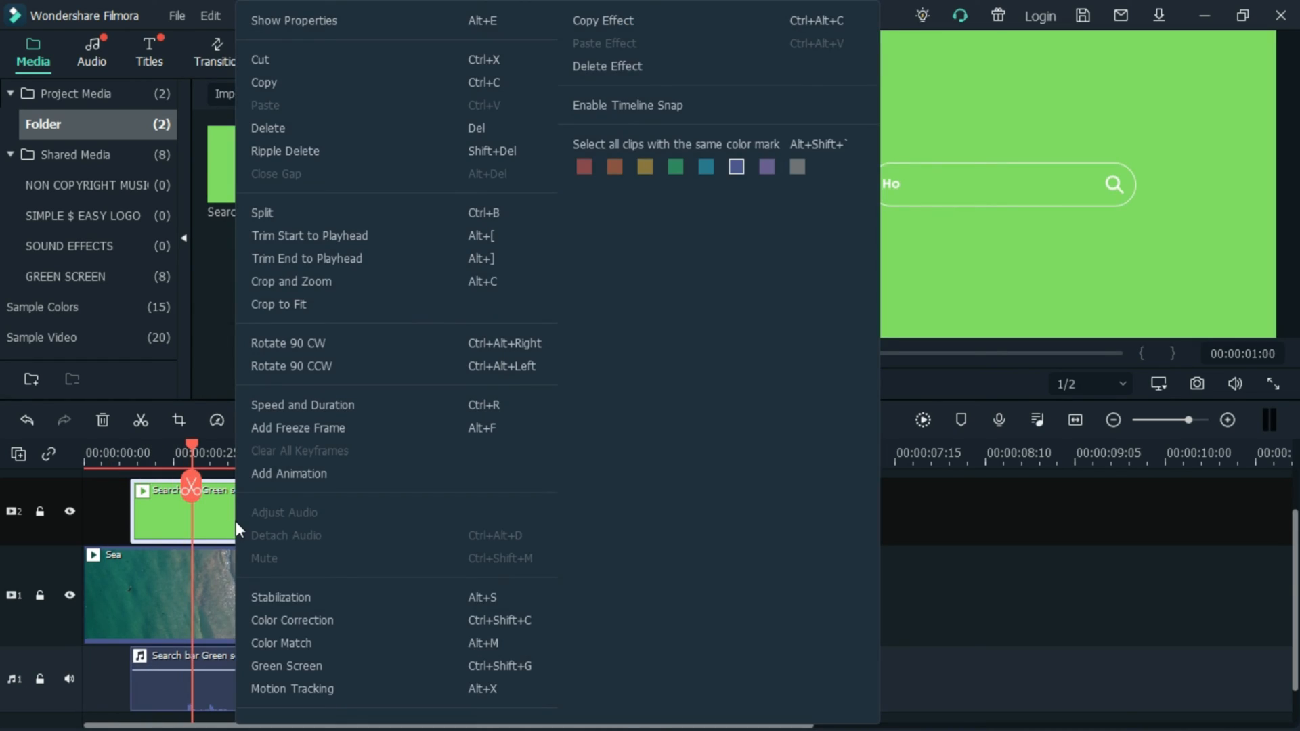
{"action": "left_click", "coordinate": [285, 667]}
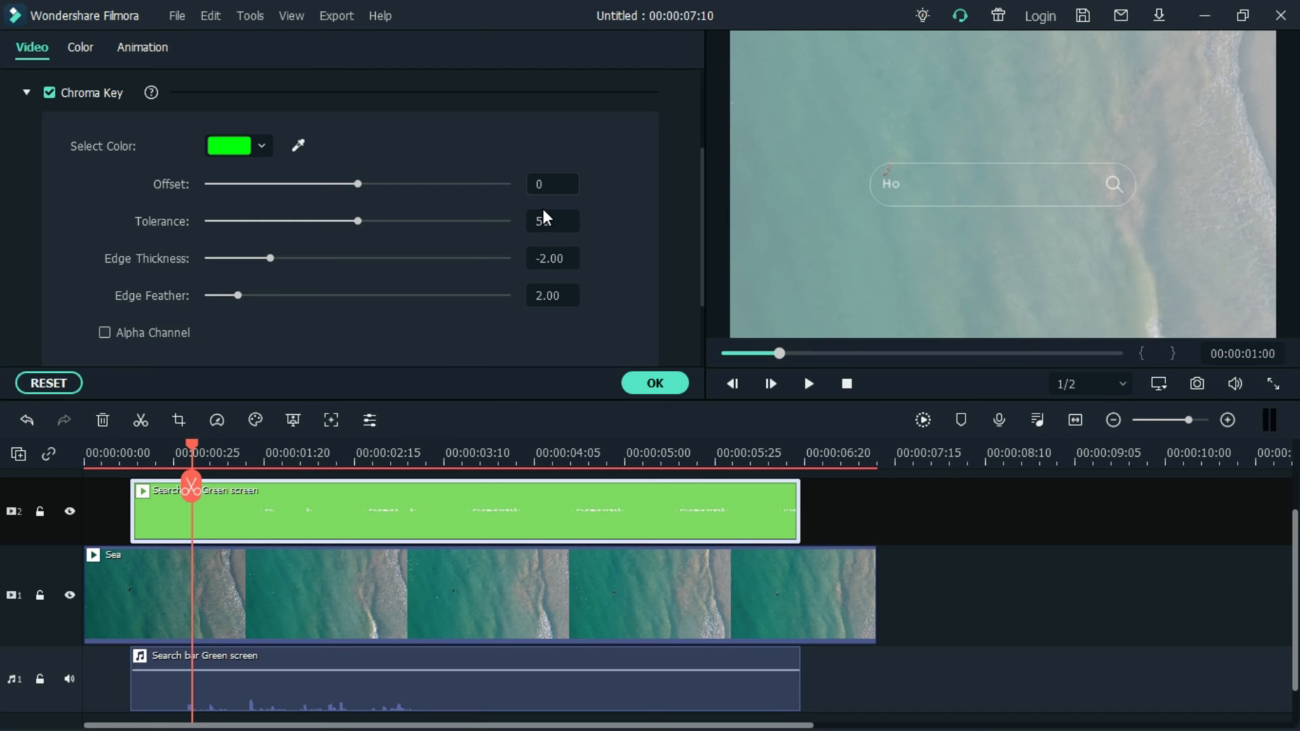
{"action": "left_click", "coordinate": [552, 183]}
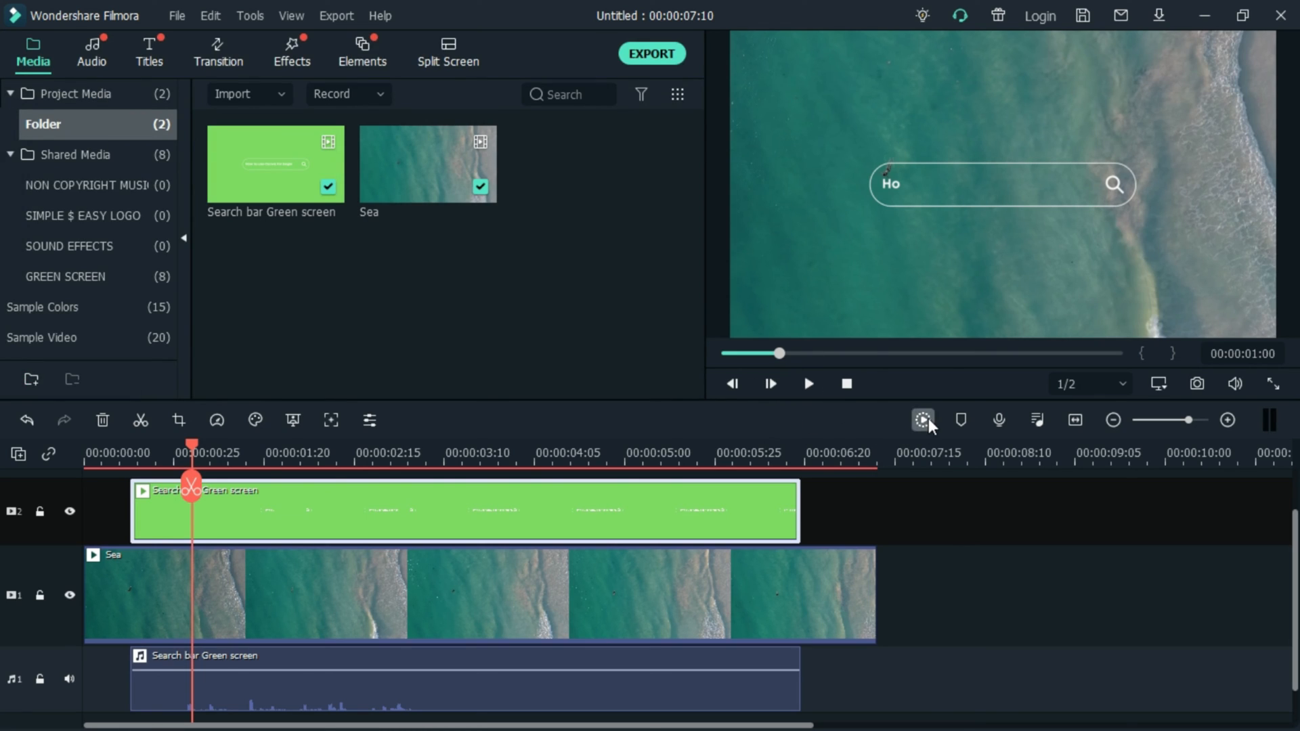
Rewind the preview to the start and play the composite of the search bar over the sea.
{"action": "left_click", "coordinate": [922, 420]}
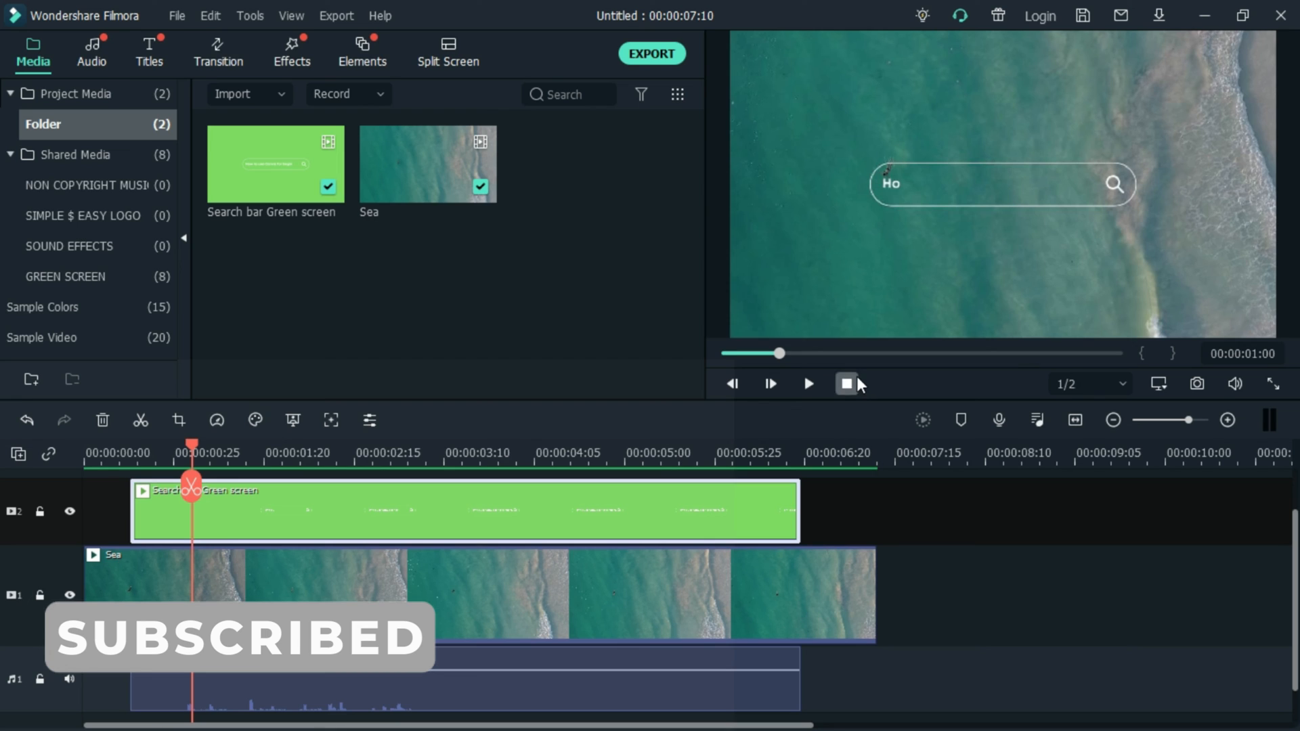
{"action": "left_click", "coordinate": [845, 383]}
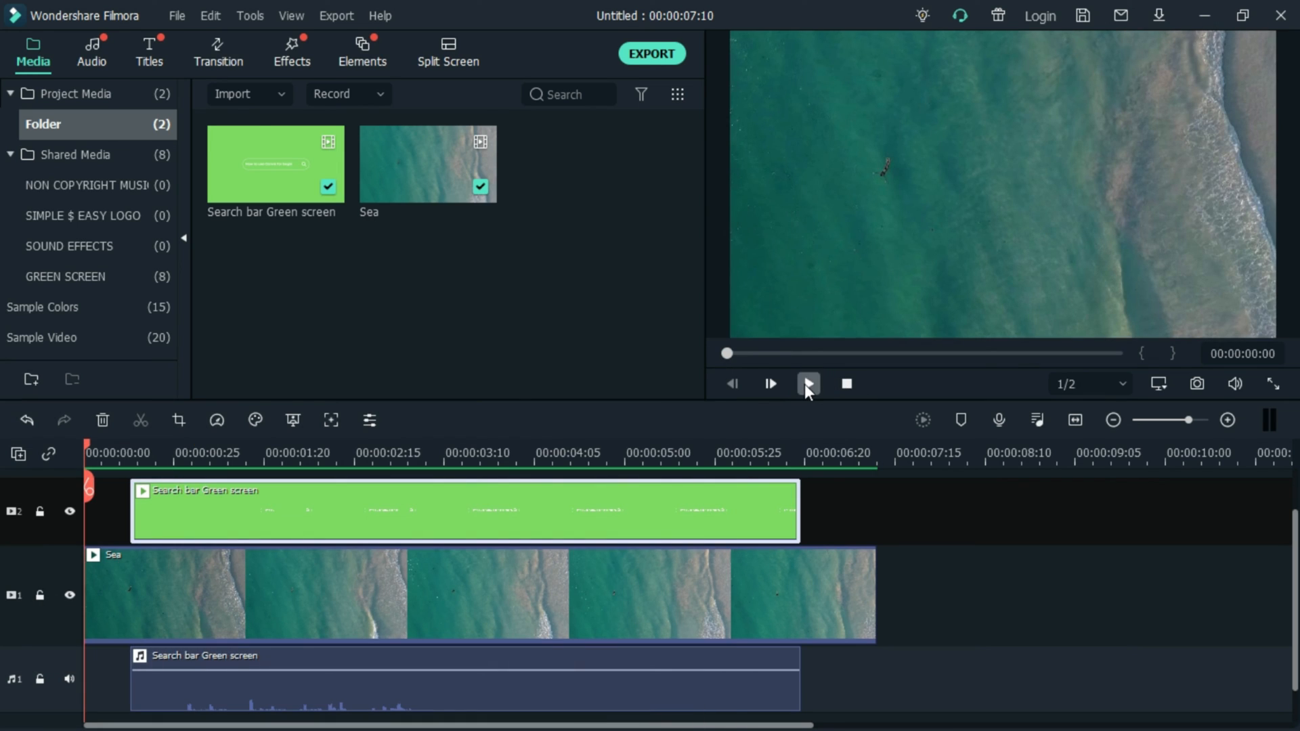
{"action": "left_click", "coordinate": [807, 383]}
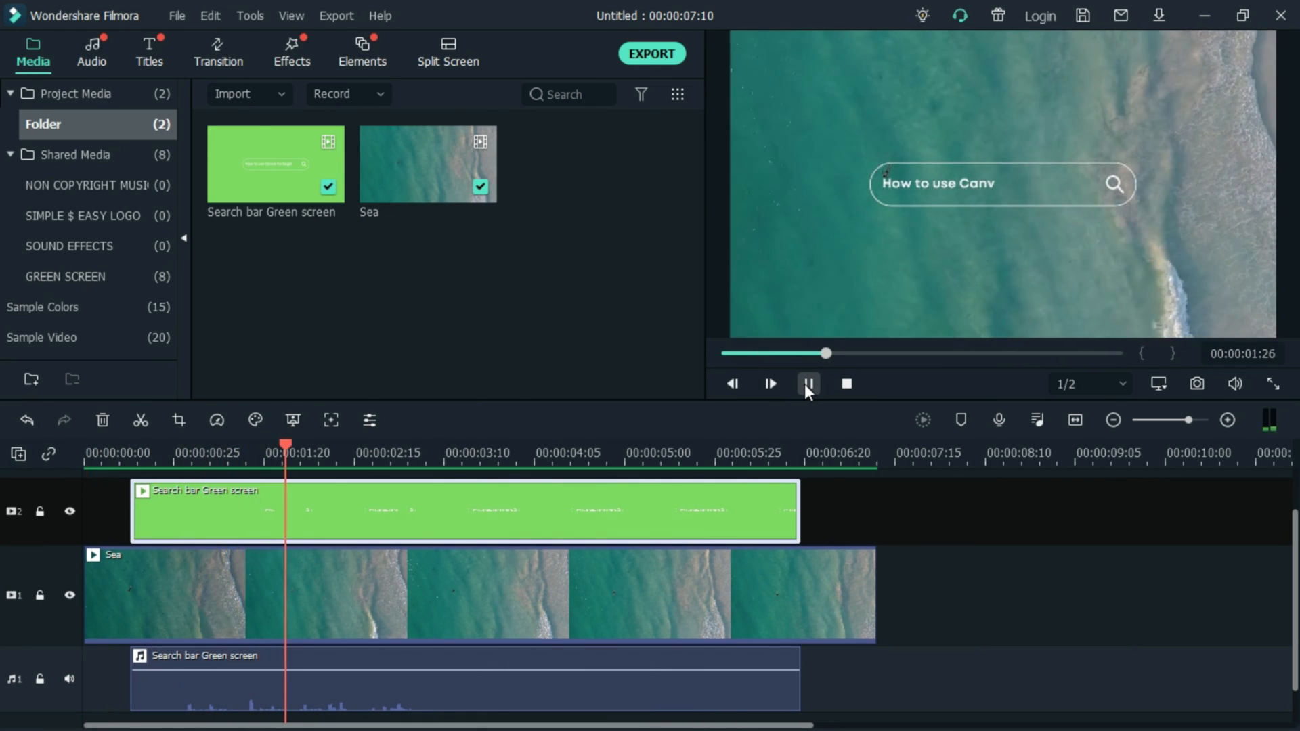